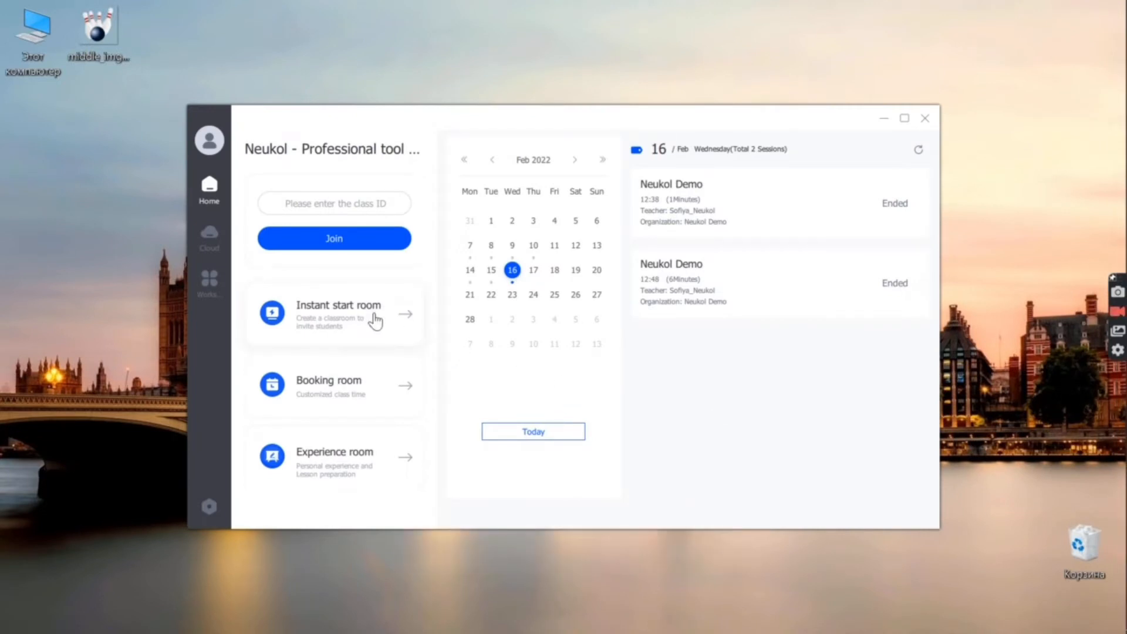
# - Create the instant classroom 'Neukol Demo' in General mode at FHD and enter it
pyautogui.click(338, 312)
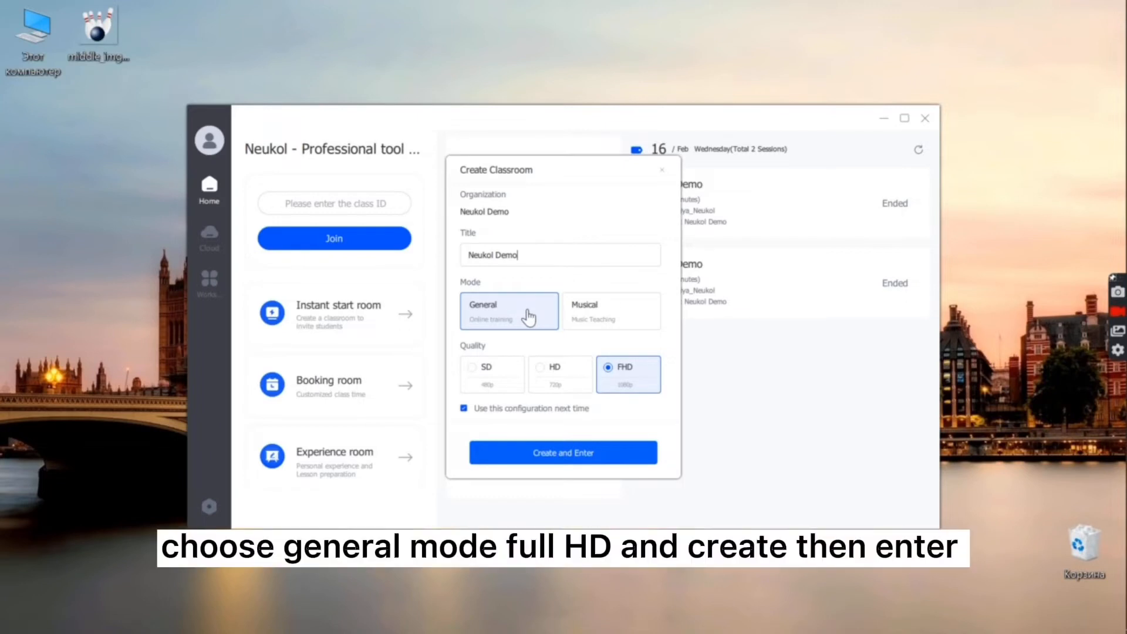
pyautogui.moveTo(607, 438)
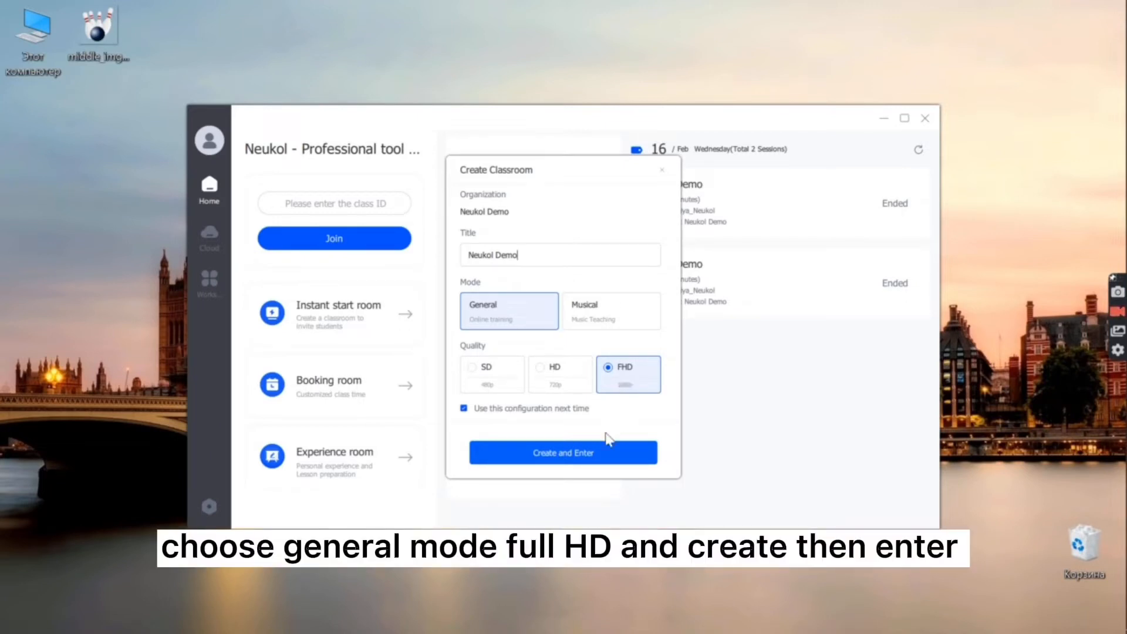
pyautogui.click(562, 452)
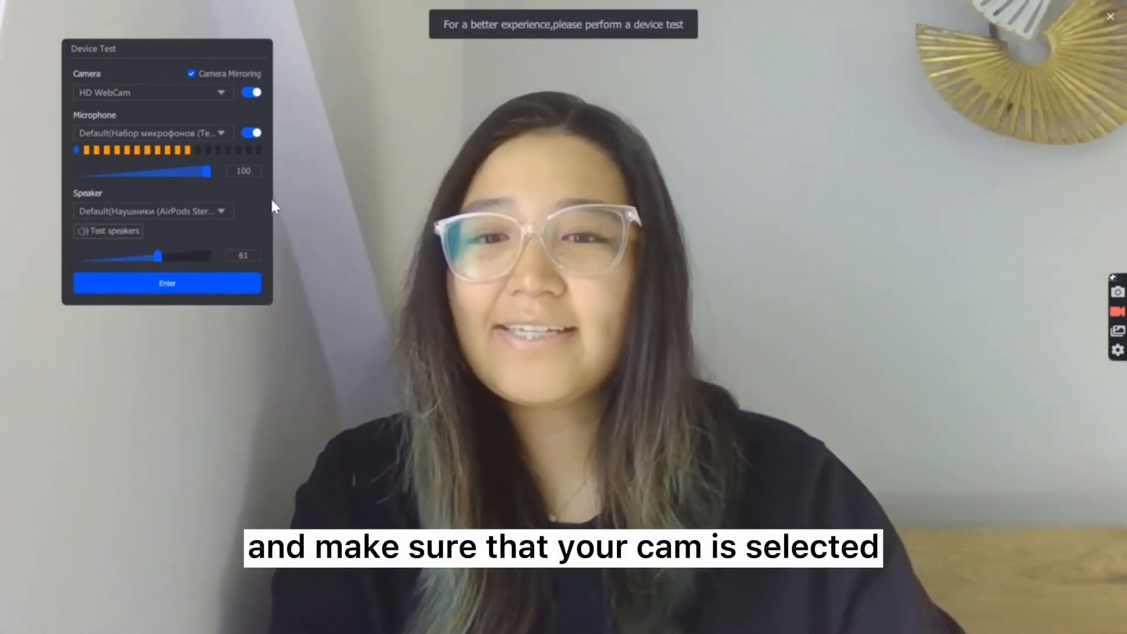
pyautogui.moveTo(213, 103)
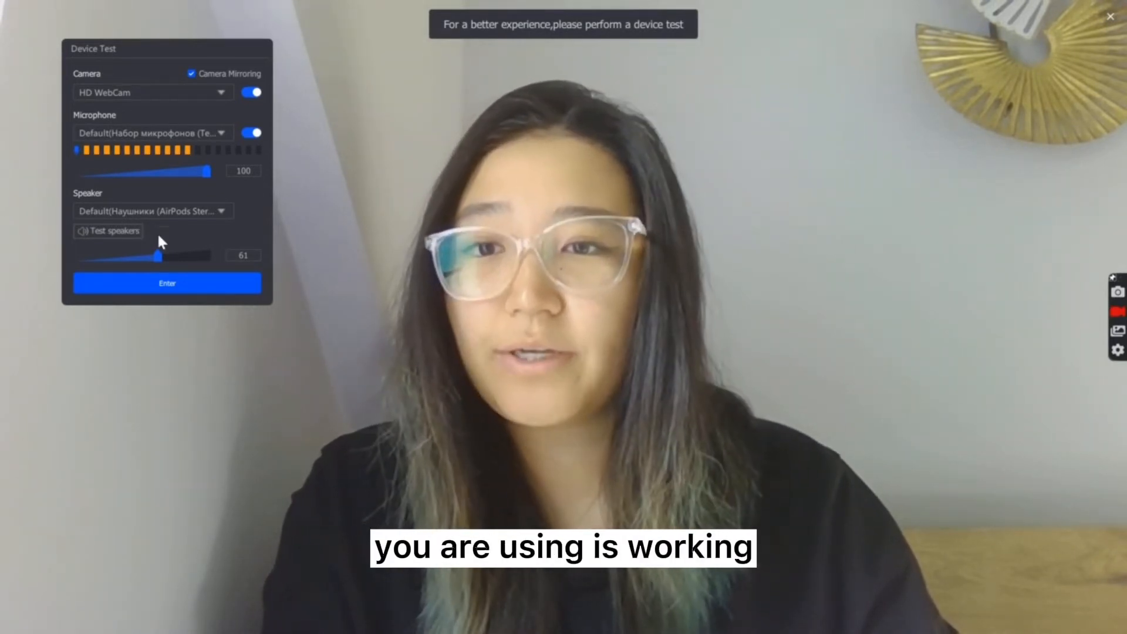
# - Confirm the HD WebCam, microphone and speaker test and enter the classroom
pyautogui.click(167, 283)
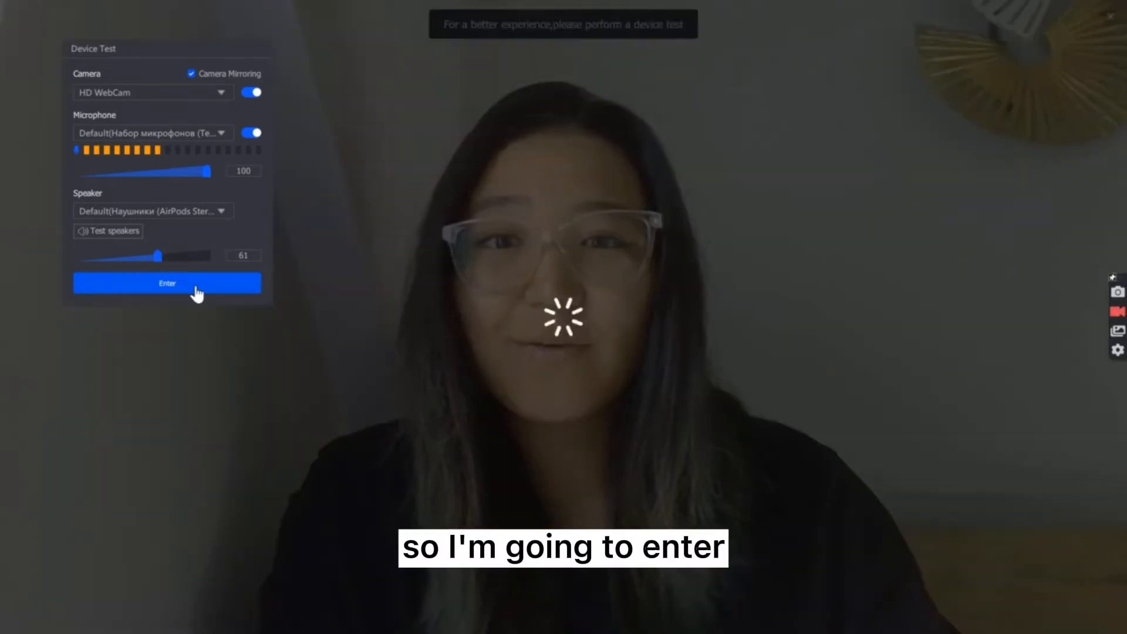
# - Let the classroom load showing the Letter Learning board and participant videos
pyautogui.click(168, 283)
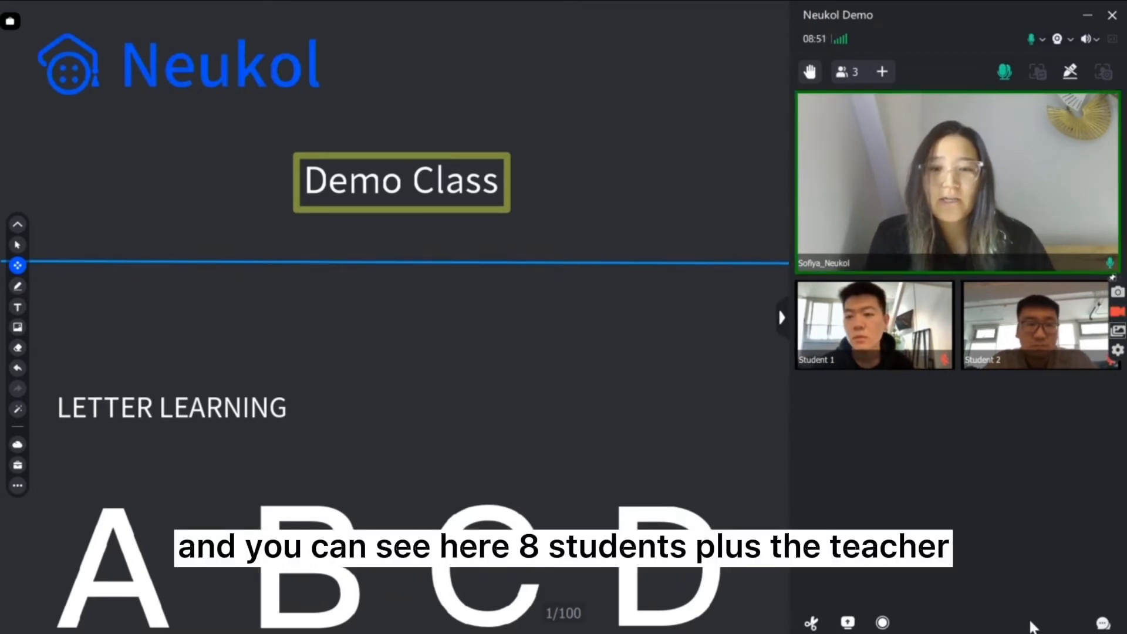
pyautogui.moveTo(1030, 456)
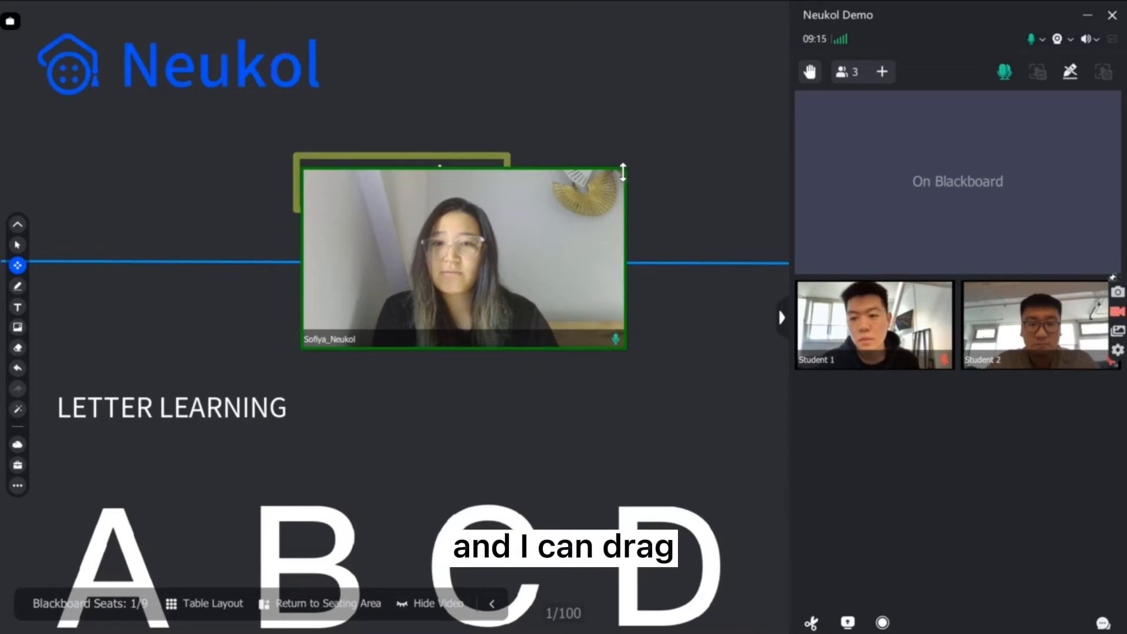
pyautogui.moveTo(624, 172); pyautogui.dragTo(645, 101)
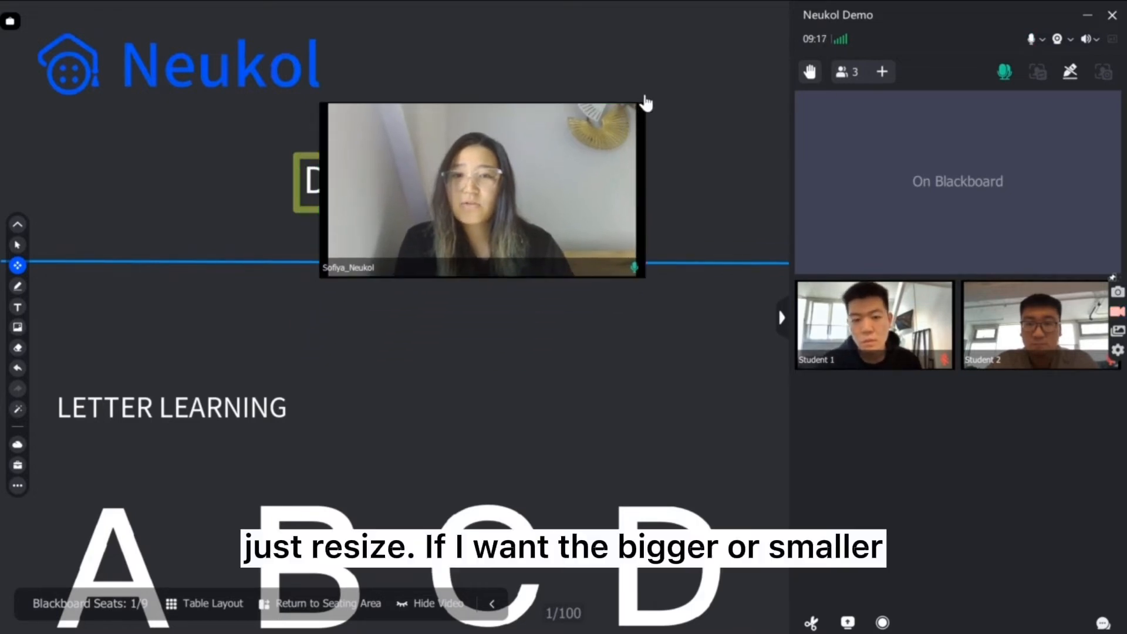
pyautogui.moveTo(645, 102); pyautogui.dragTo(704, 53)
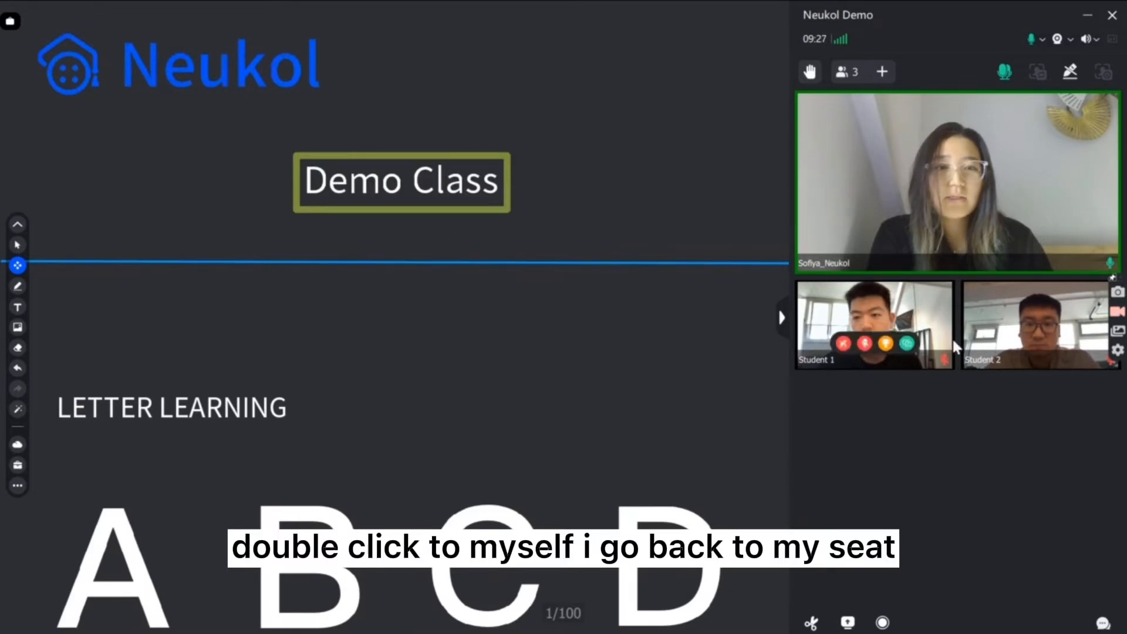
pyautogui.doubleClick(874, 324)
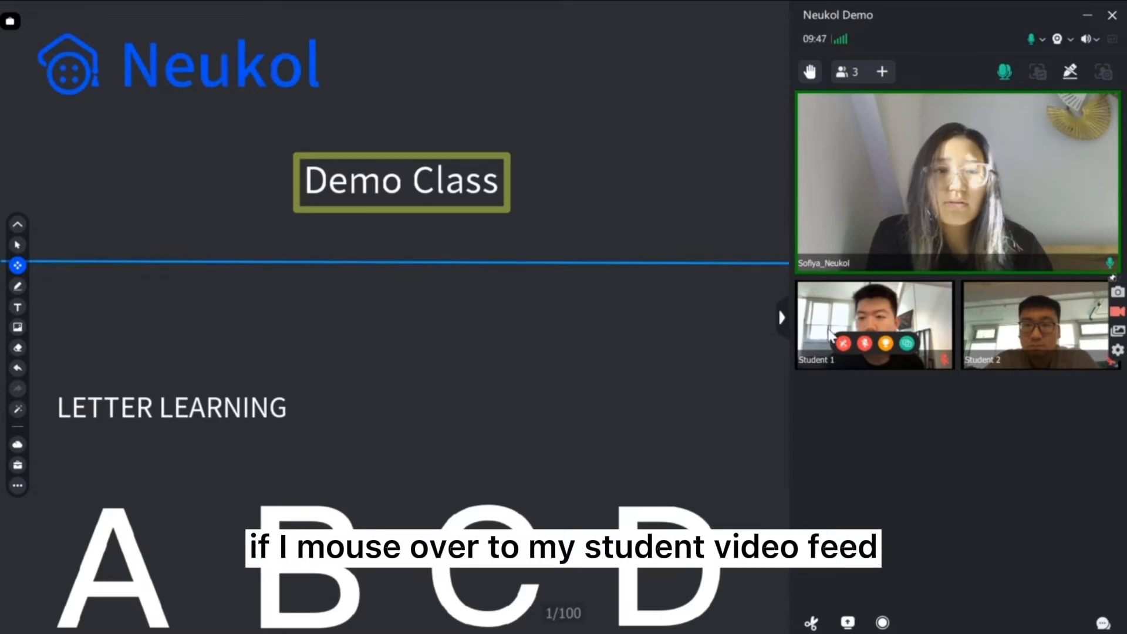
pyautogui.moveTo(909, 348)
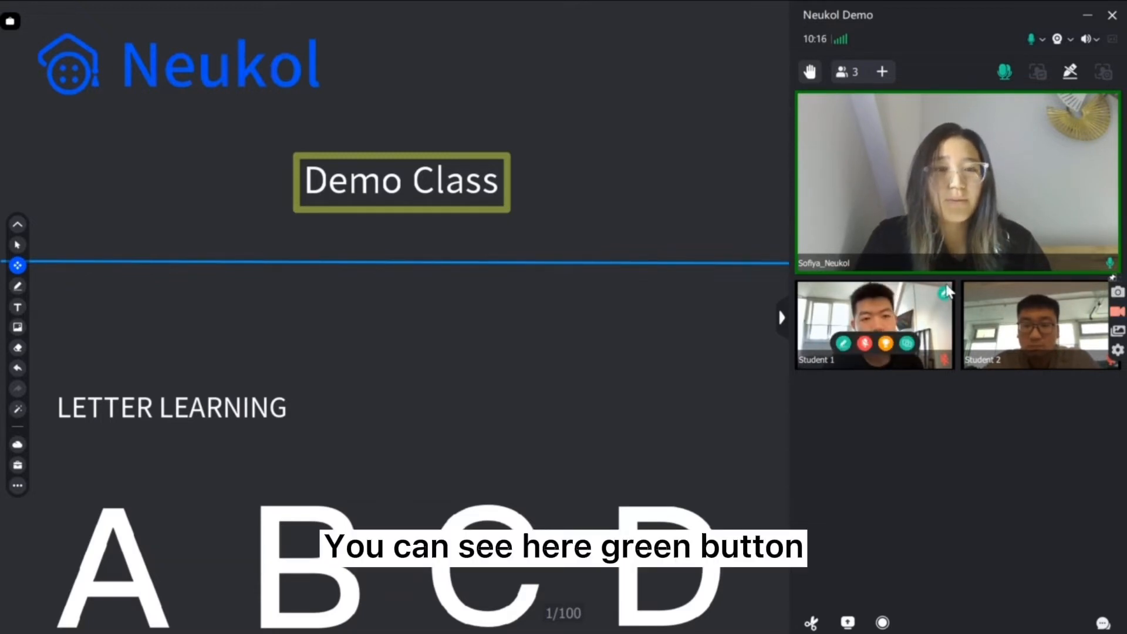
# - Award Student 1 a trophy on their video feed
pyautogui.click(843, 343)
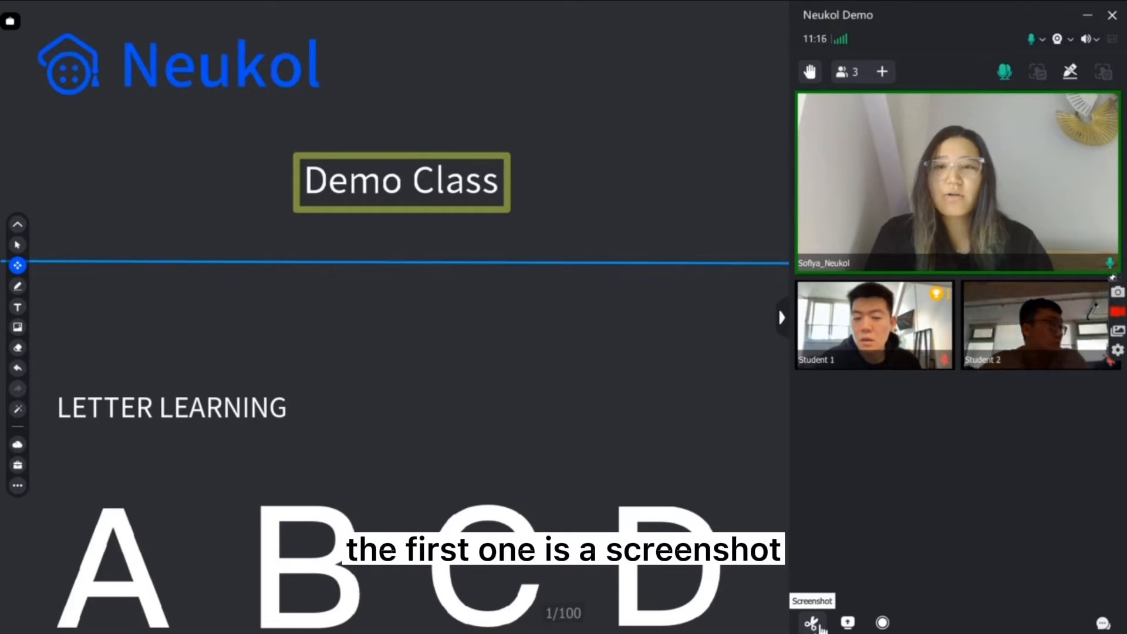
pyautogui.click(811, 621)
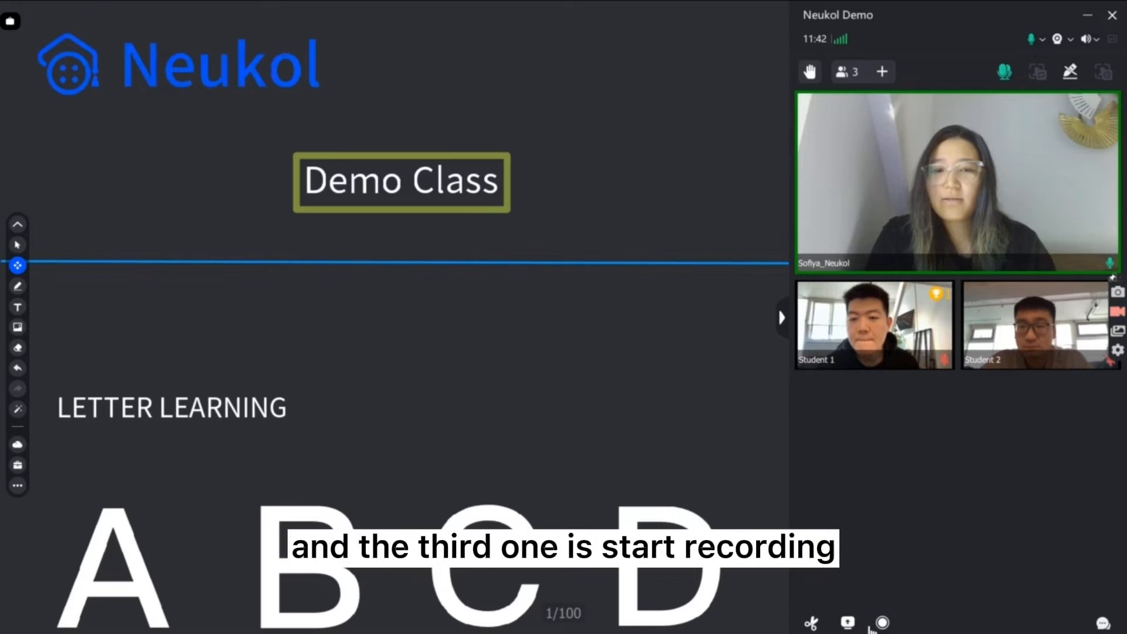
pyautogui.moveTo(882, 623)
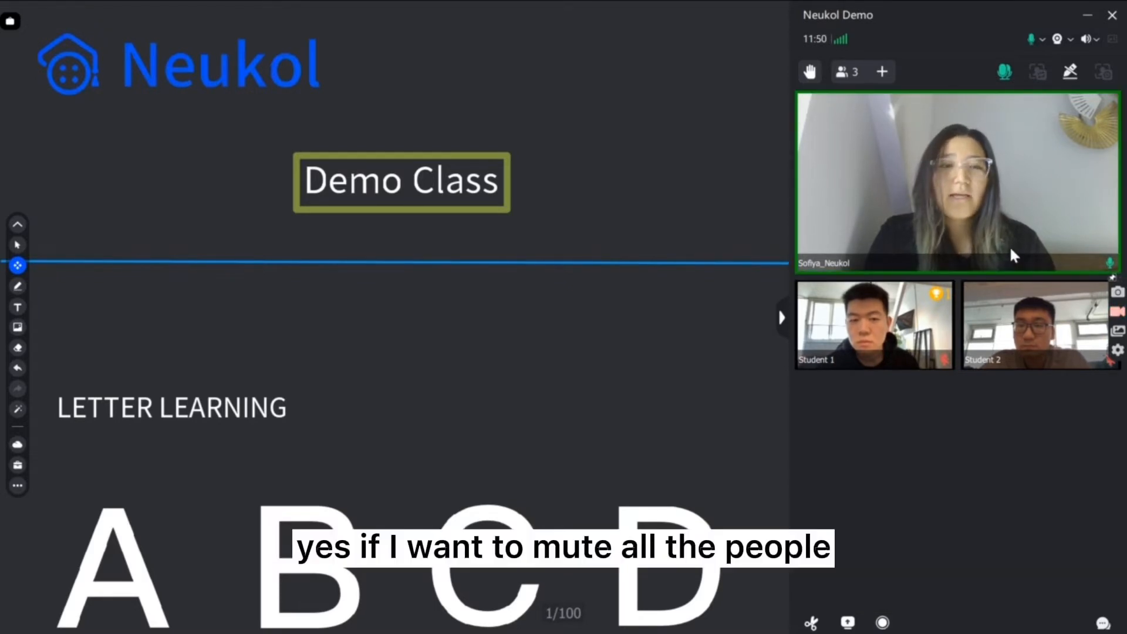
pyautogui.click(1004, 71)
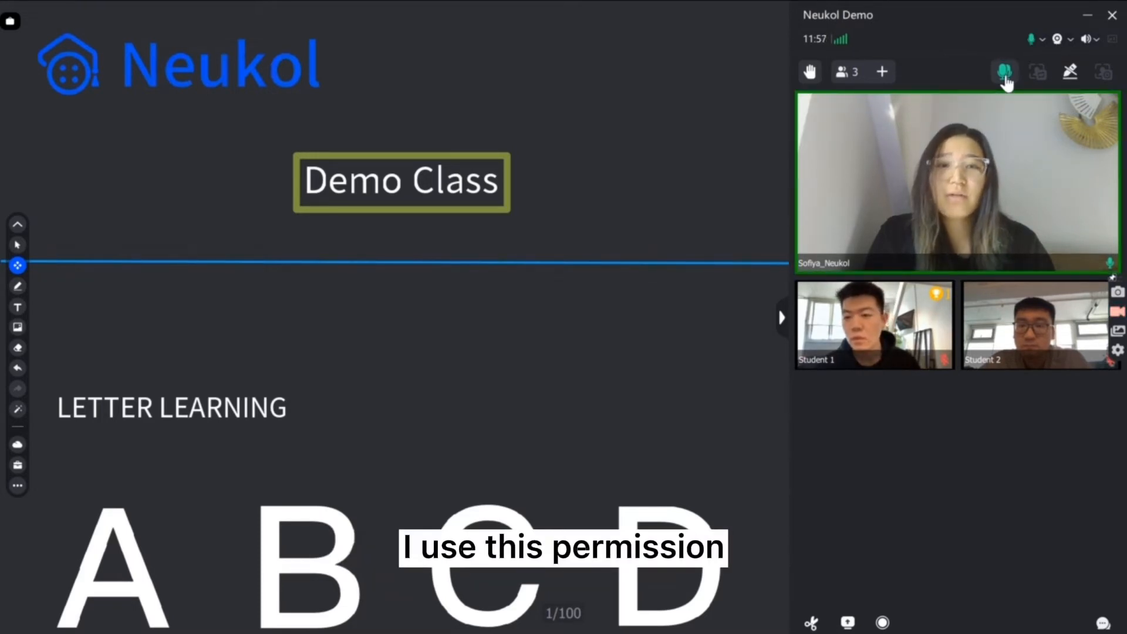
pyautogui.click(1006, 71)
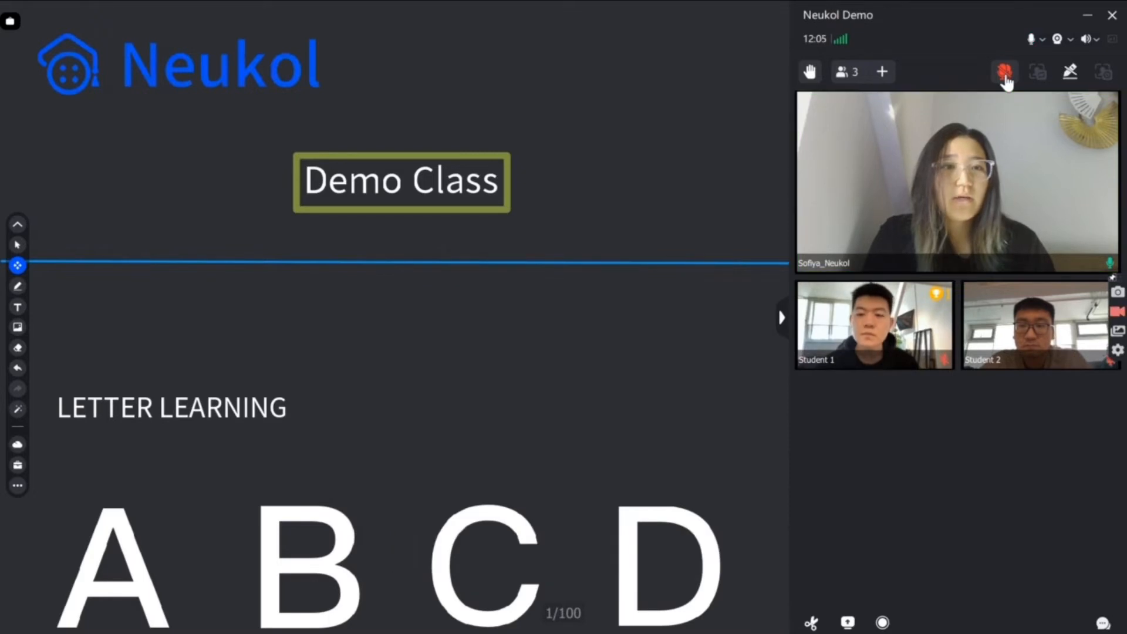
pyautogui.click(1005, 72)
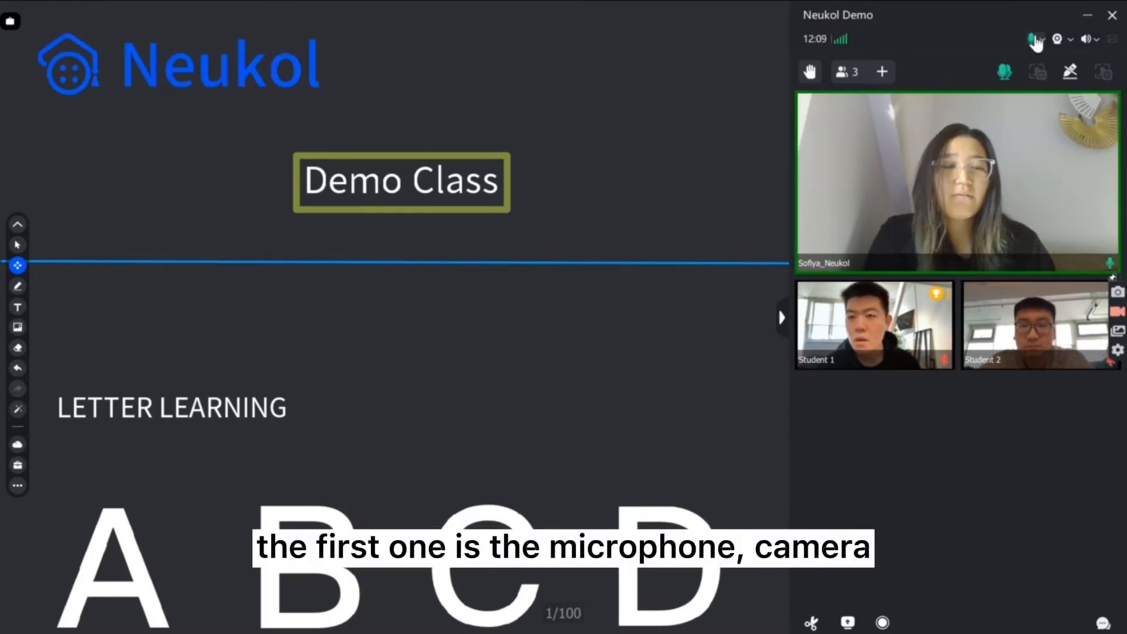
pyautogui.moveTo(1057, 39)
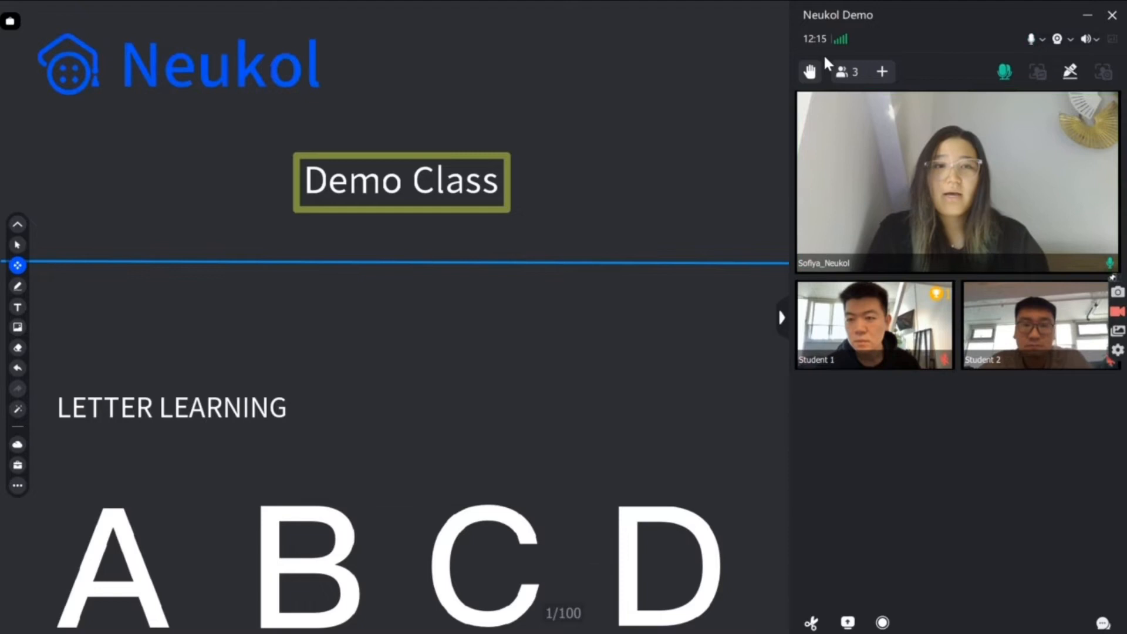
pyautogui.click(848, 72)
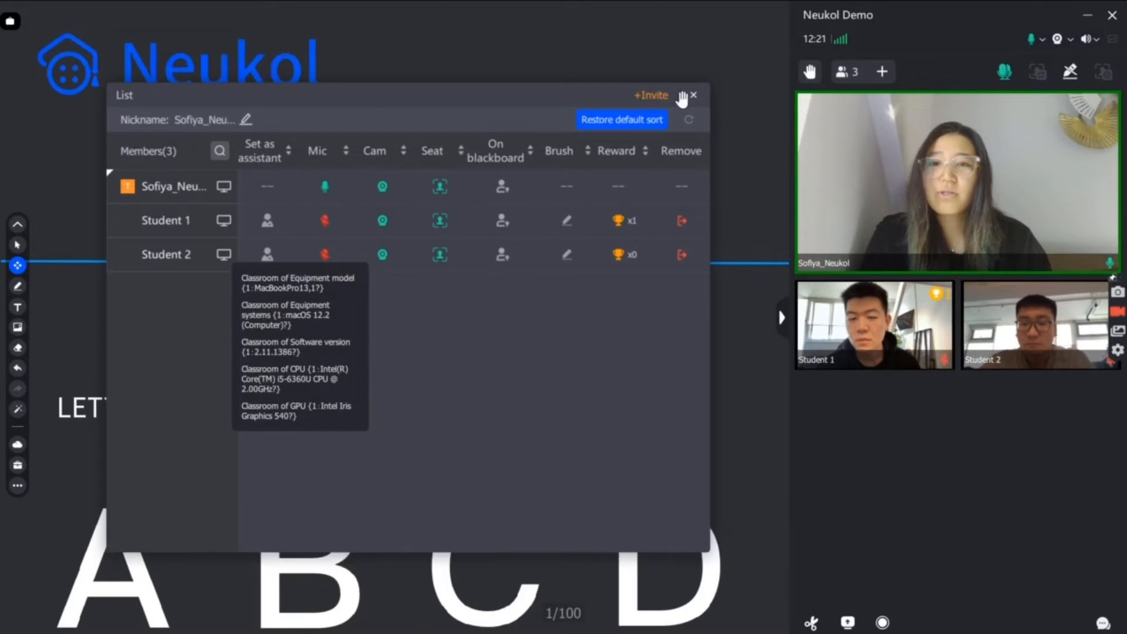
pyautogui.click(693, 95)
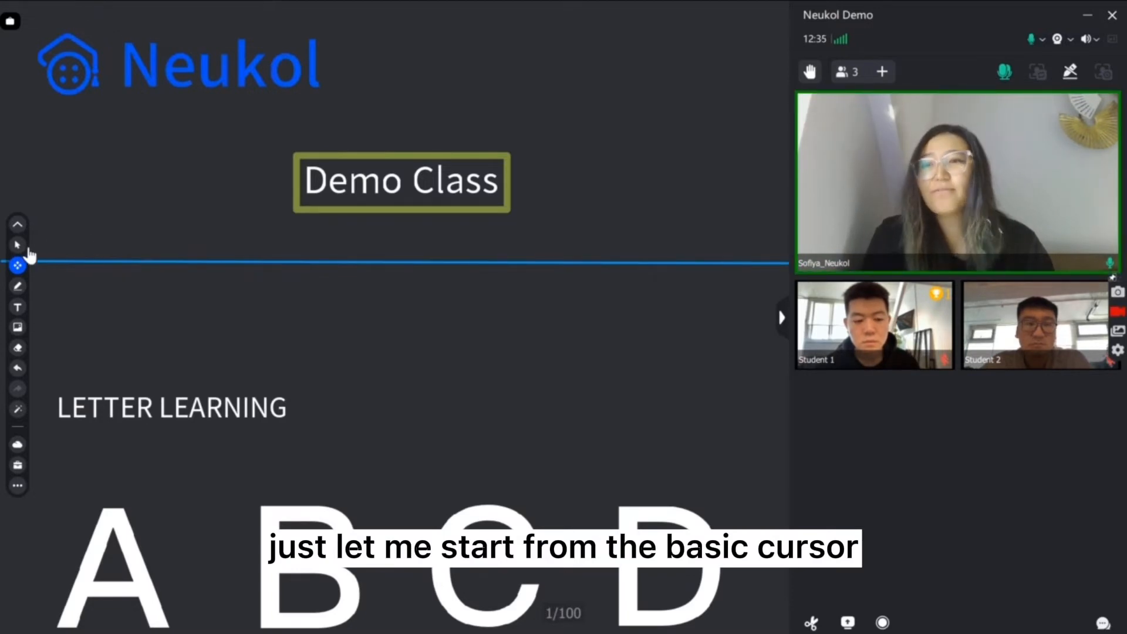
# - Move the Neukol logo to the board's right and pan down to the student areas
pyautogui.click(18, 246)
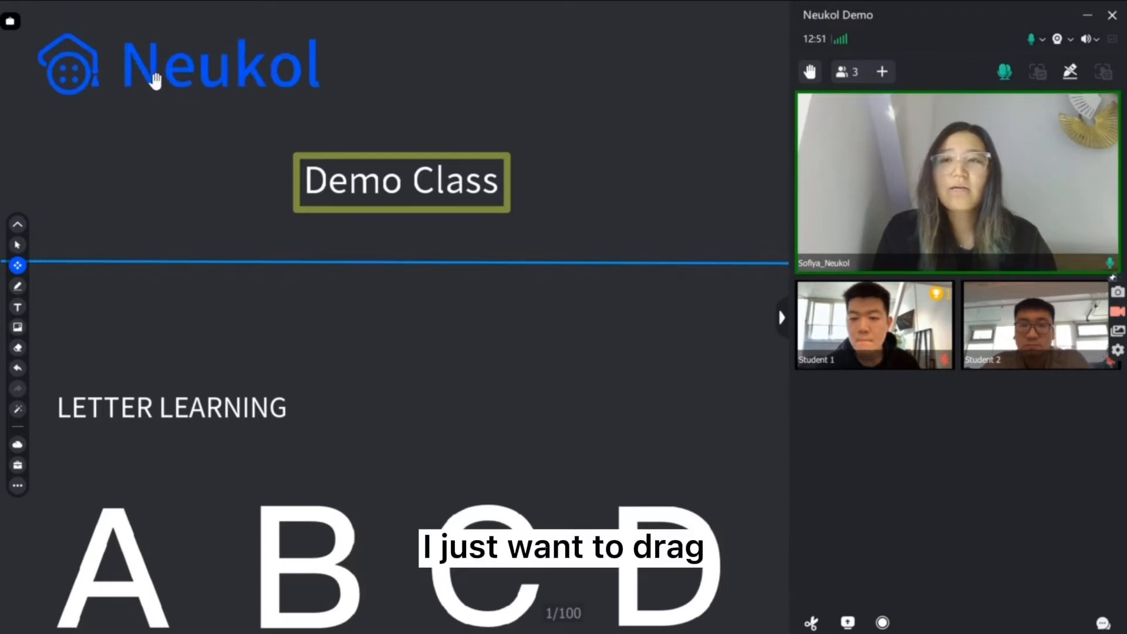
pyautogui.moveTo(179, 65); pyautogui.dragTo(597, 72)
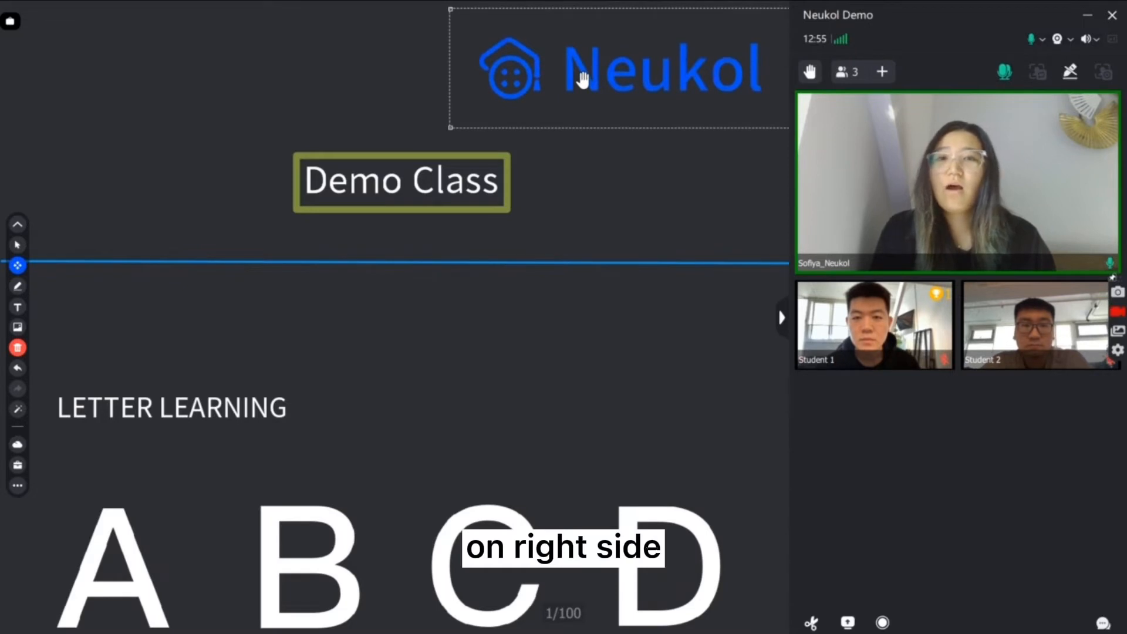
pyautogui.moveTo(597, 68); pyautogui.dragTo(338, 108)
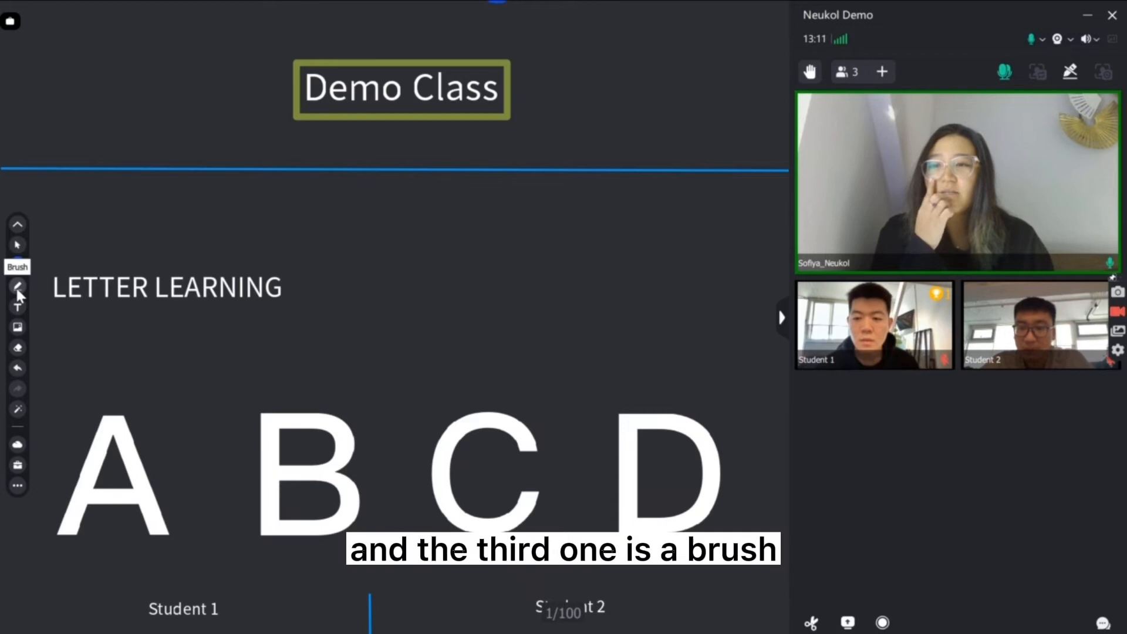
# - Draw thicker pink freehand strokes near Demo Class, then undo the last stroke
pyautogui.click(18, 286)
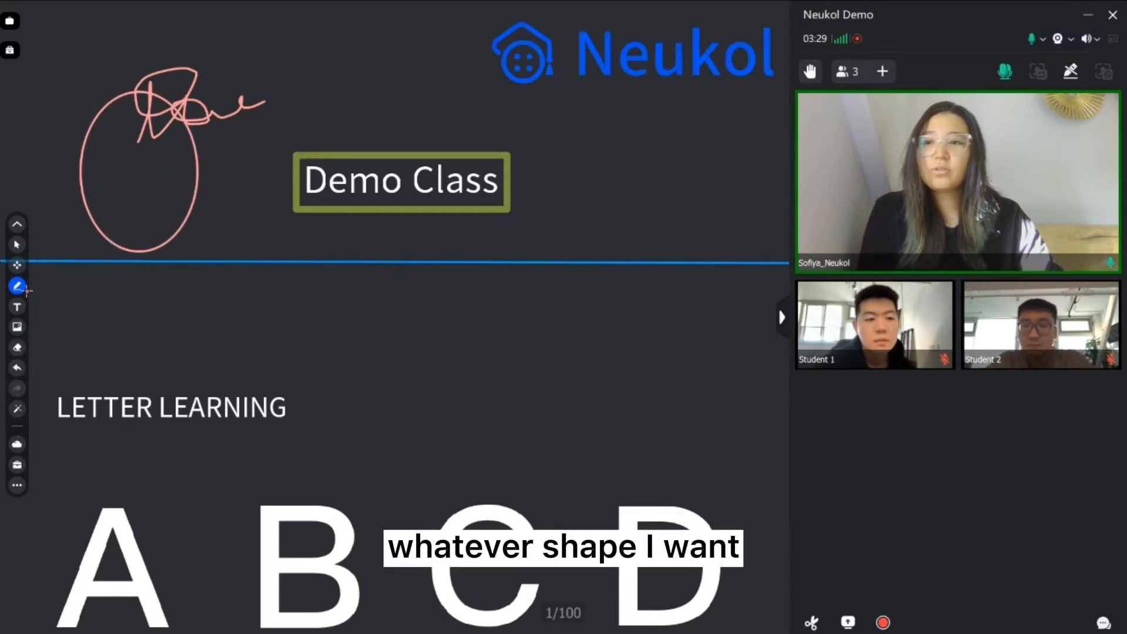
pyautogui.click(17, 285)
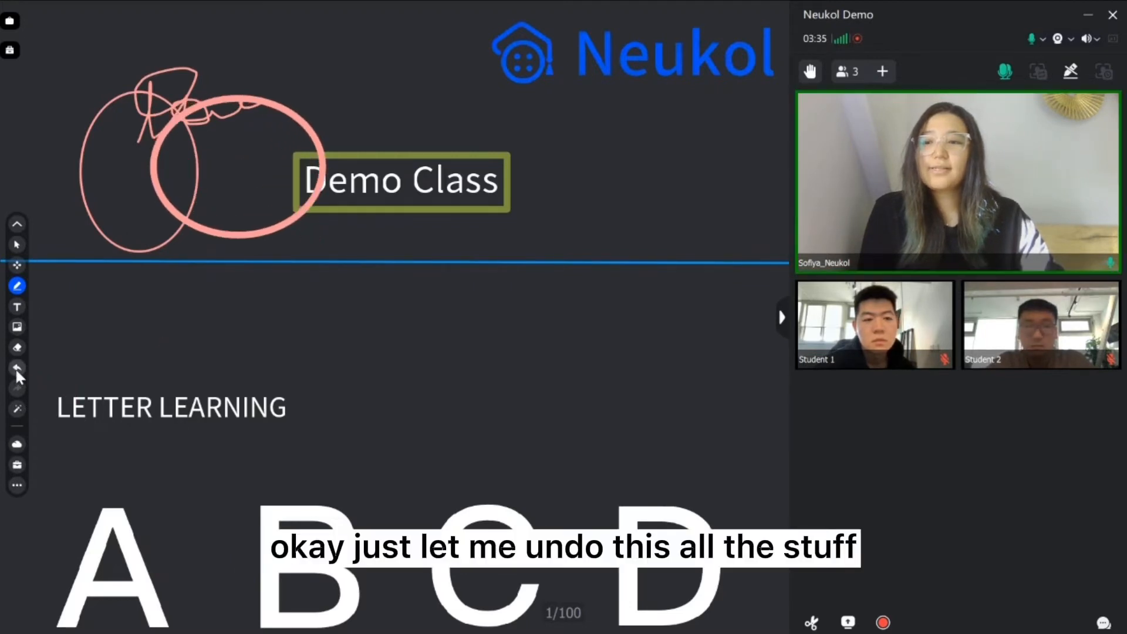
pyautogui.click(16, 368)
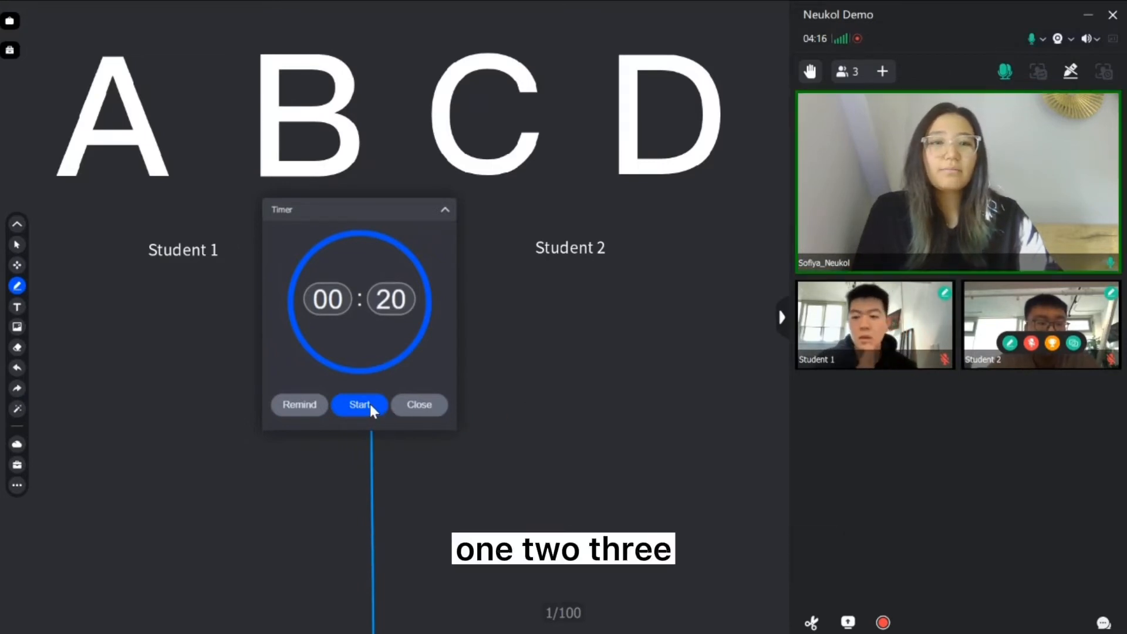
# - Start the 20-second countdown over the A-B-C-D answer board
pyautogui.click(359, 405)
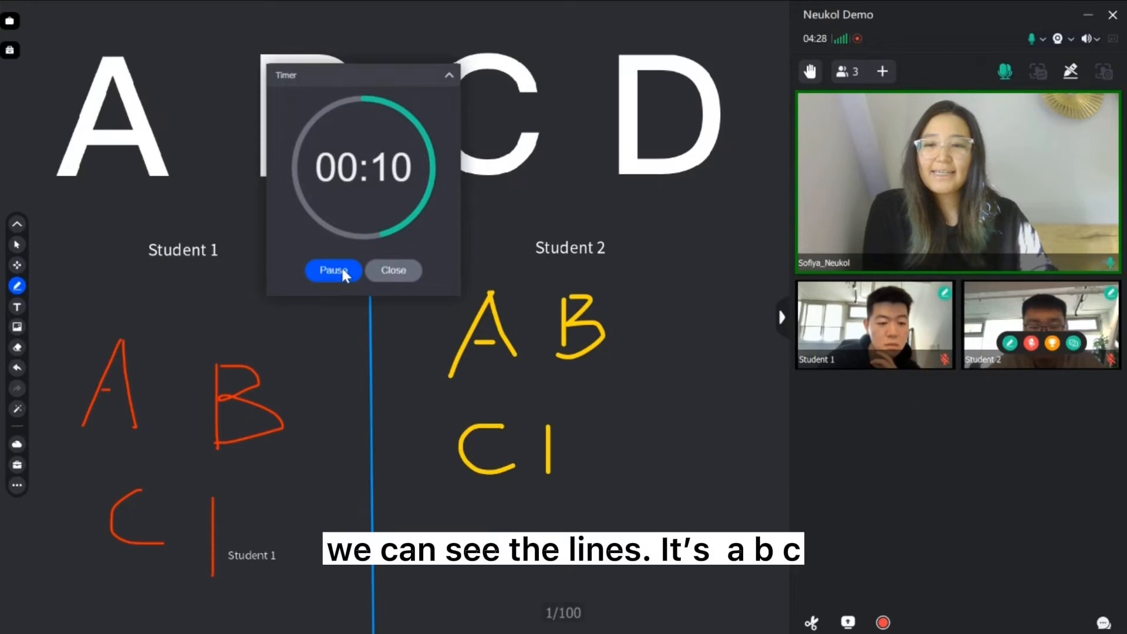
# - Pause the running countdown, reset it to 00:20 and close the timer
pyautogui.click(333, 270)
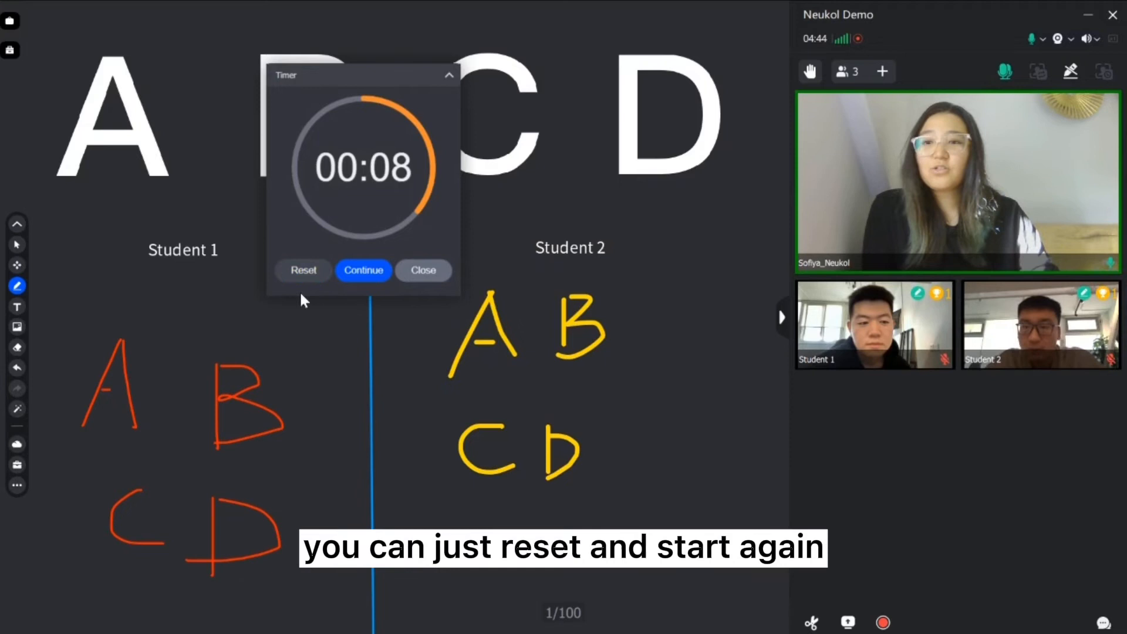
pyautogui.click(303, 270)
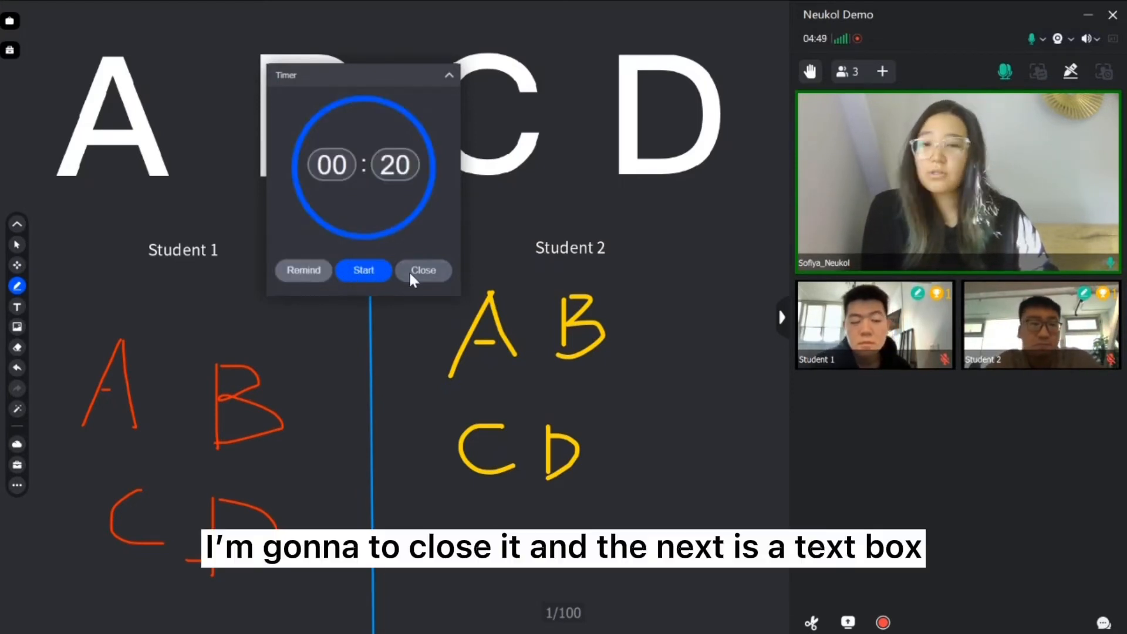
pyautogui.click(422, 270)
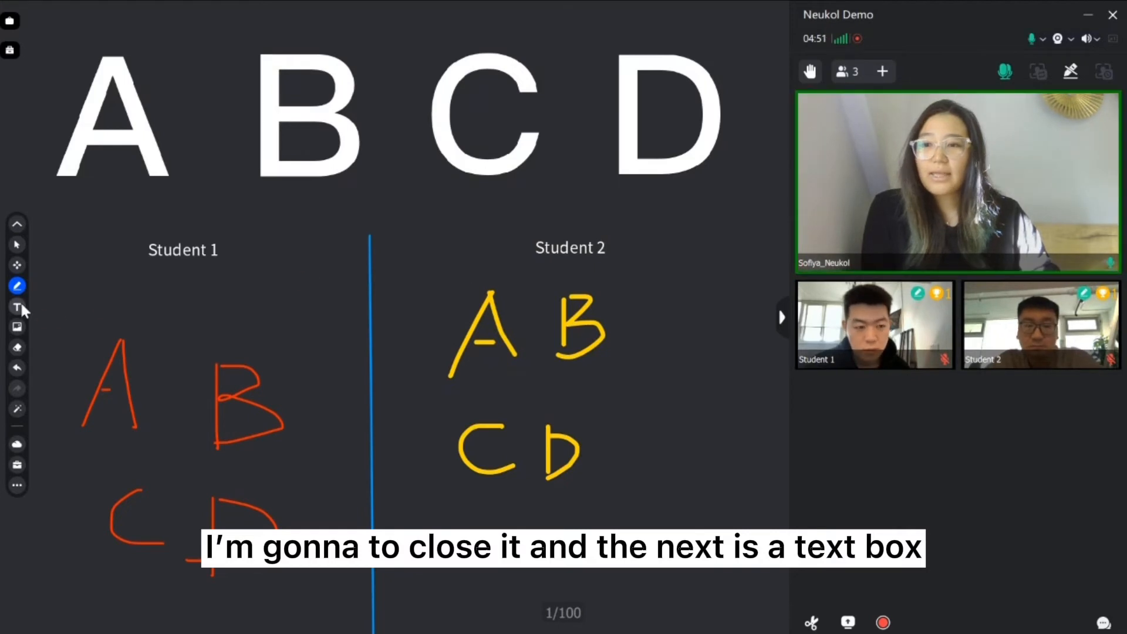
# - Add an XL red text box reading 'Hello World!' to the board
pyautogui.click(18, 306)
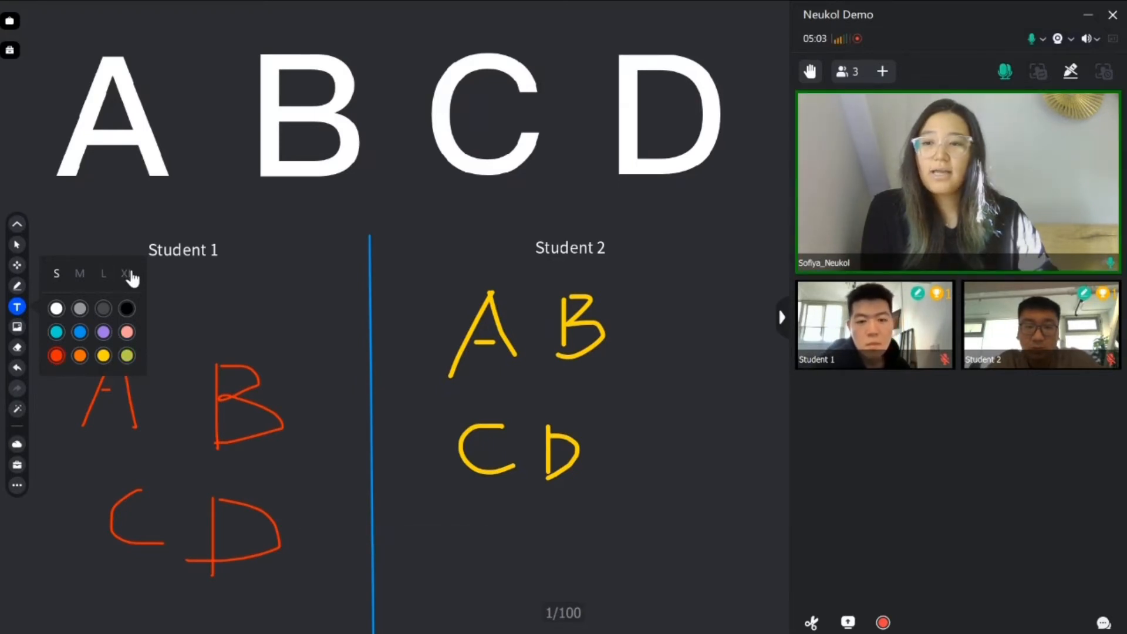
pyautogui.click(127, 274)
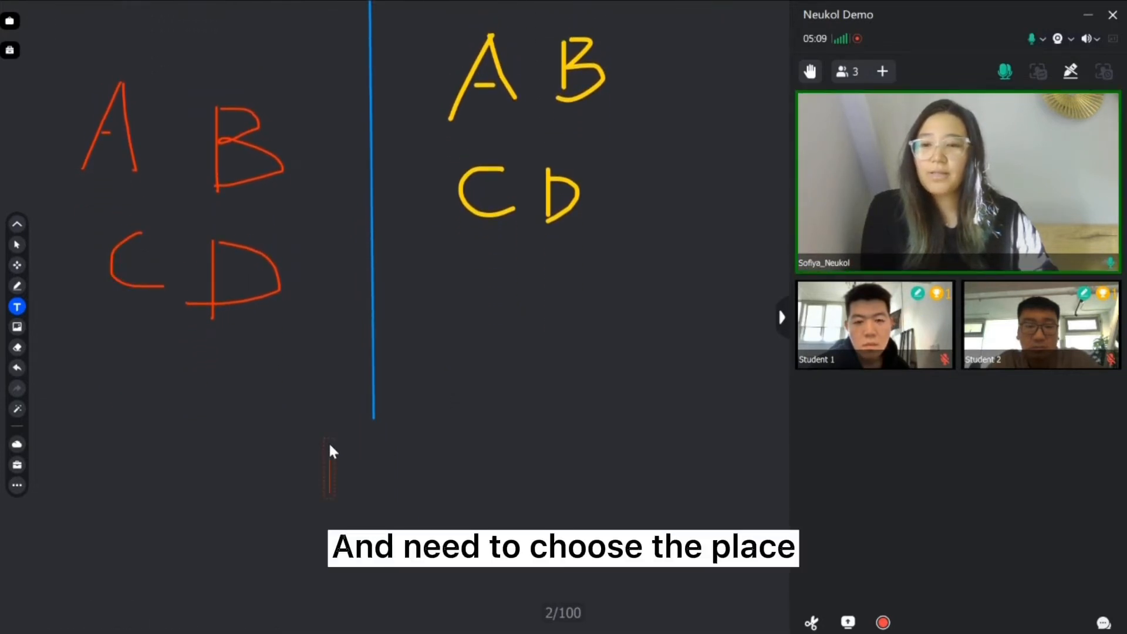
pyautogui.write('Hello World')
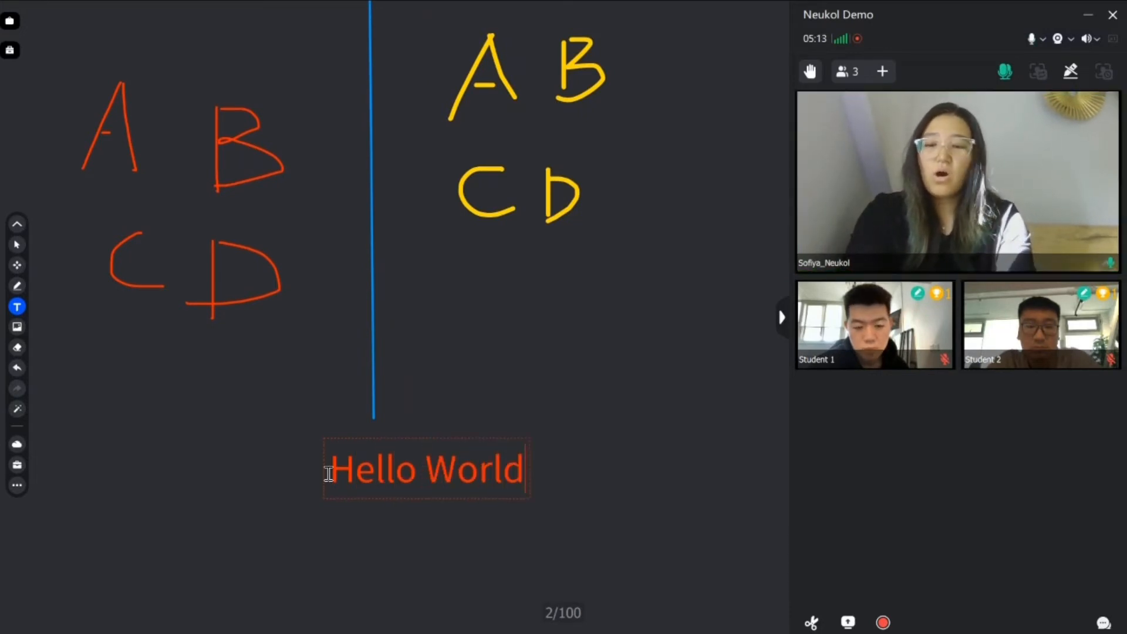
pyautogui.write('!')
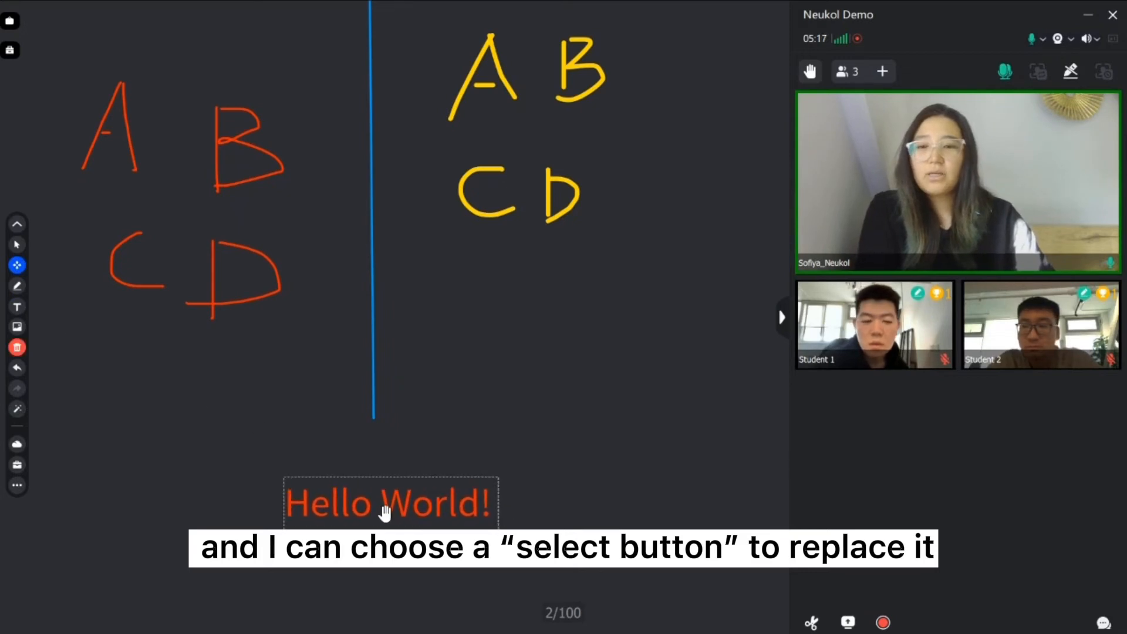
# - Drag the 'Hello World!' text left and up under the blue dividing line
pyautogui.moveTo(388, 504); pyautogui.dragTo(294, 508)
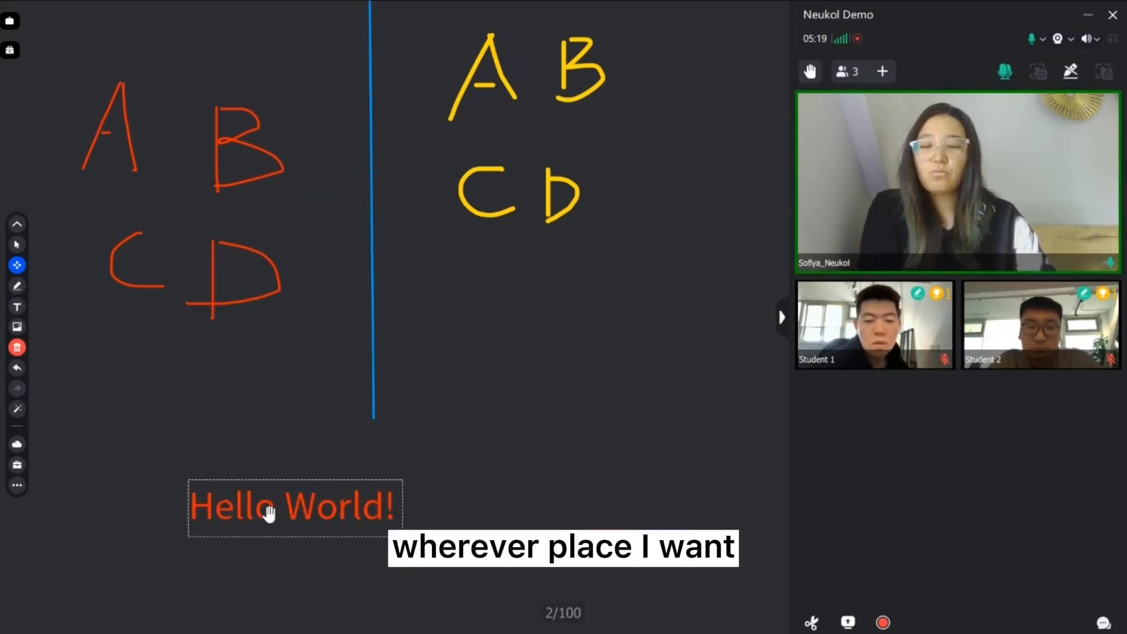
pyautogui.moveTo(294, 508); pyautogui.dragTo(394, 444)
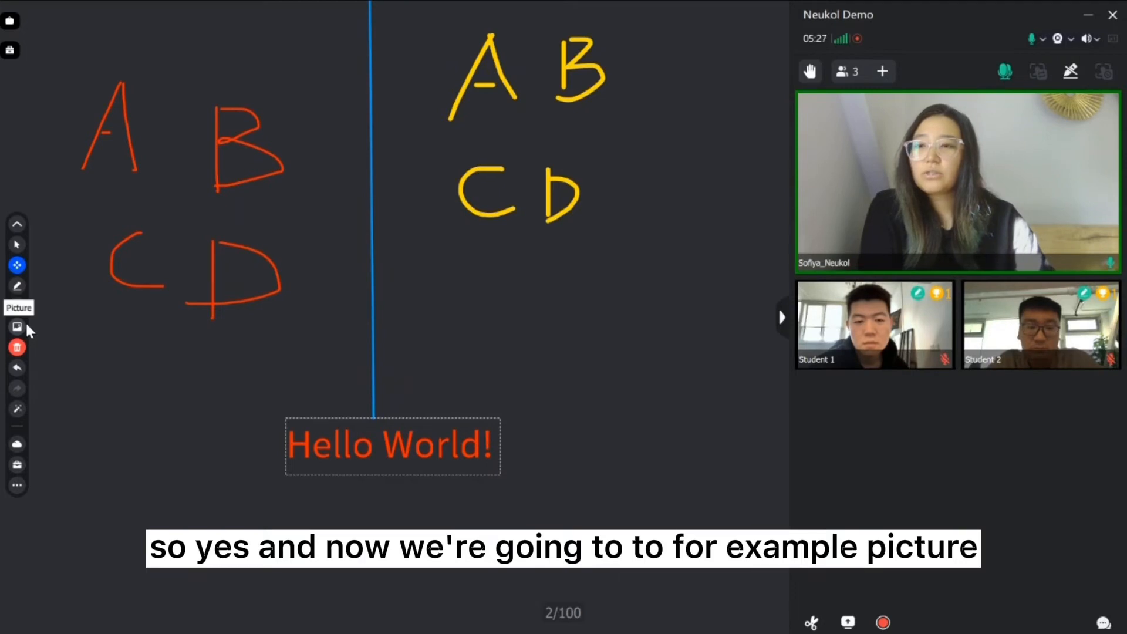
# - Bring up the picture-insert choices: Scan QR Code or Upload from Local
pyautogui.click(16, 327)
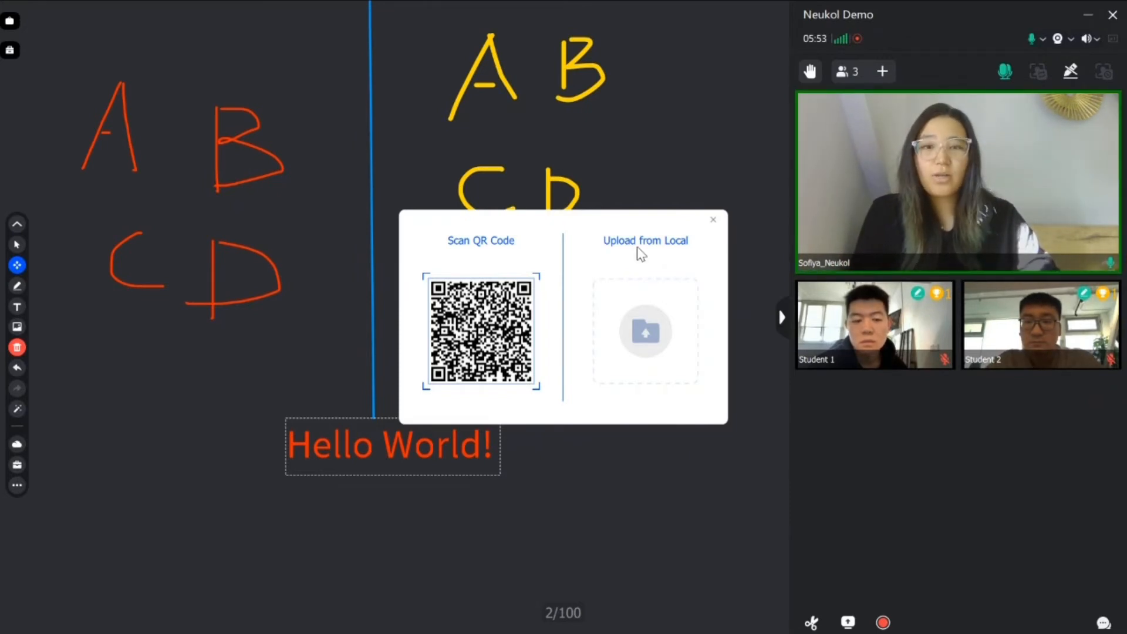
pyautogui.moveTo(687, 258)
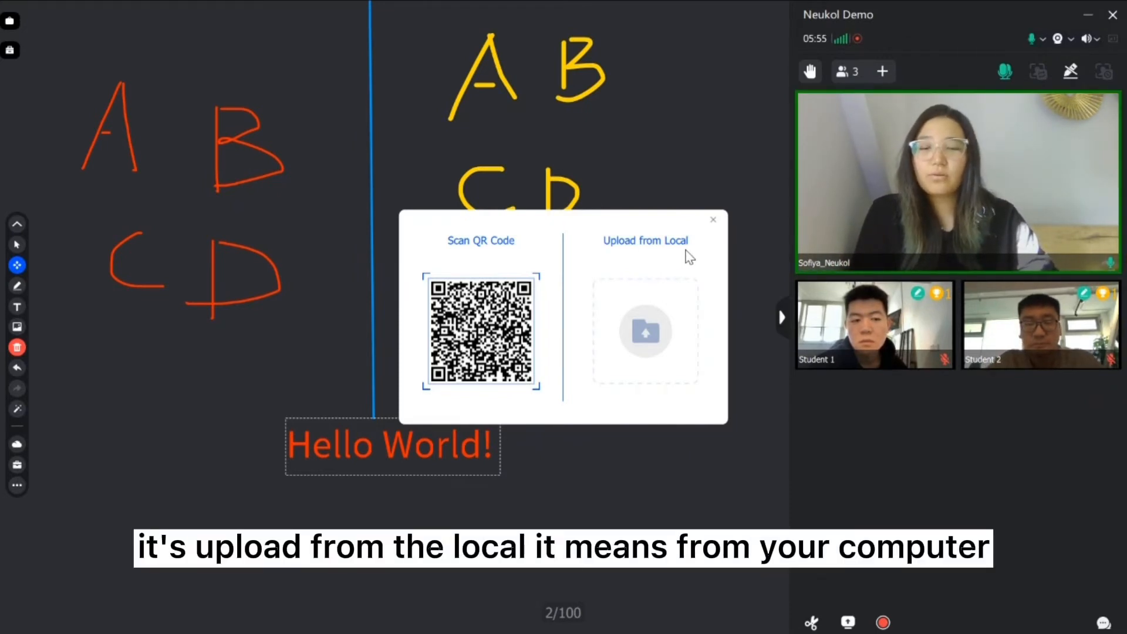
pyautogui.moveTo(725, 248)
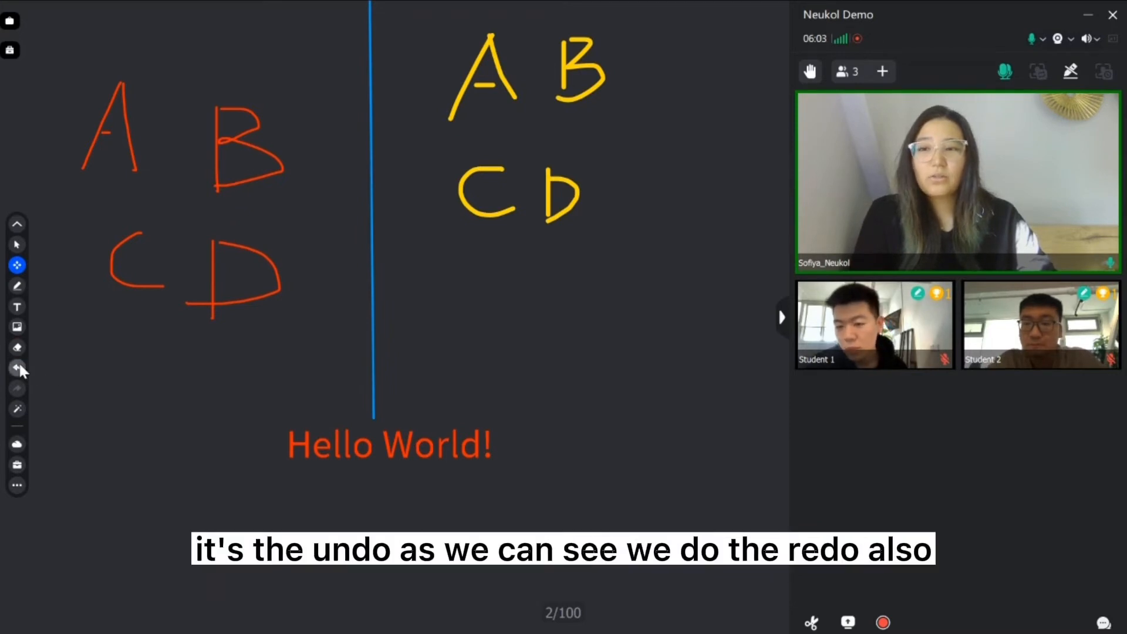
# - Undo then redo the Hello World! text move, and bring up the cloud document storage
pyautogui.click(16, 368)
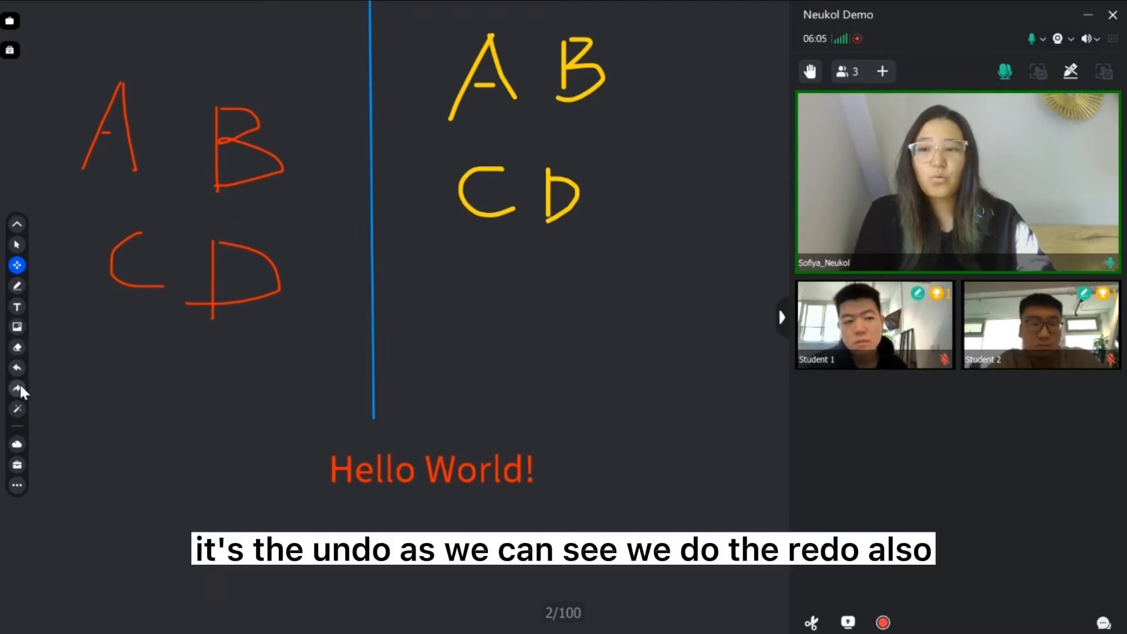
pyautogui.click(17, 387)
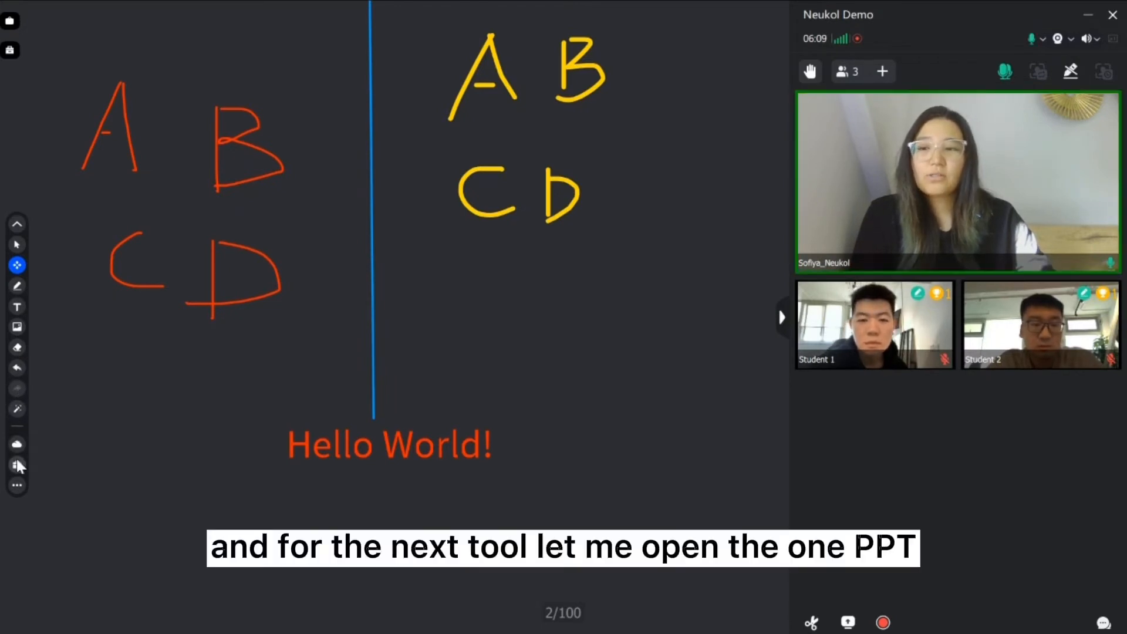
pyautogui.click(17, 443)
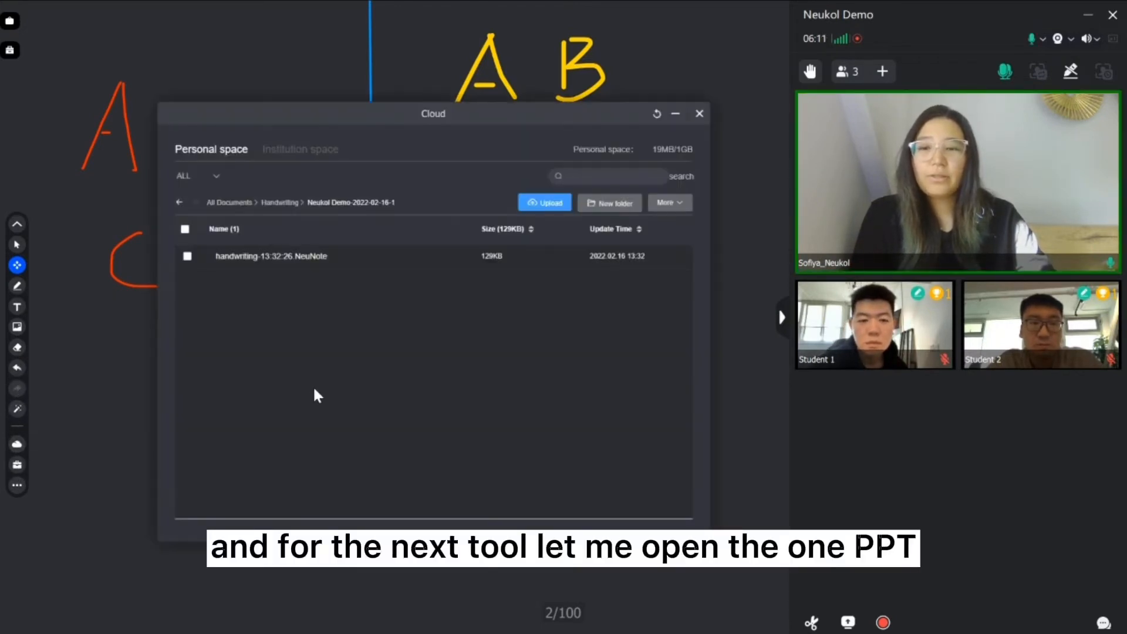
# - Return to All Documents and choose the Neukol Management functions v1.1 PDF, ending back on the board
pyautogui.click(178, 202)
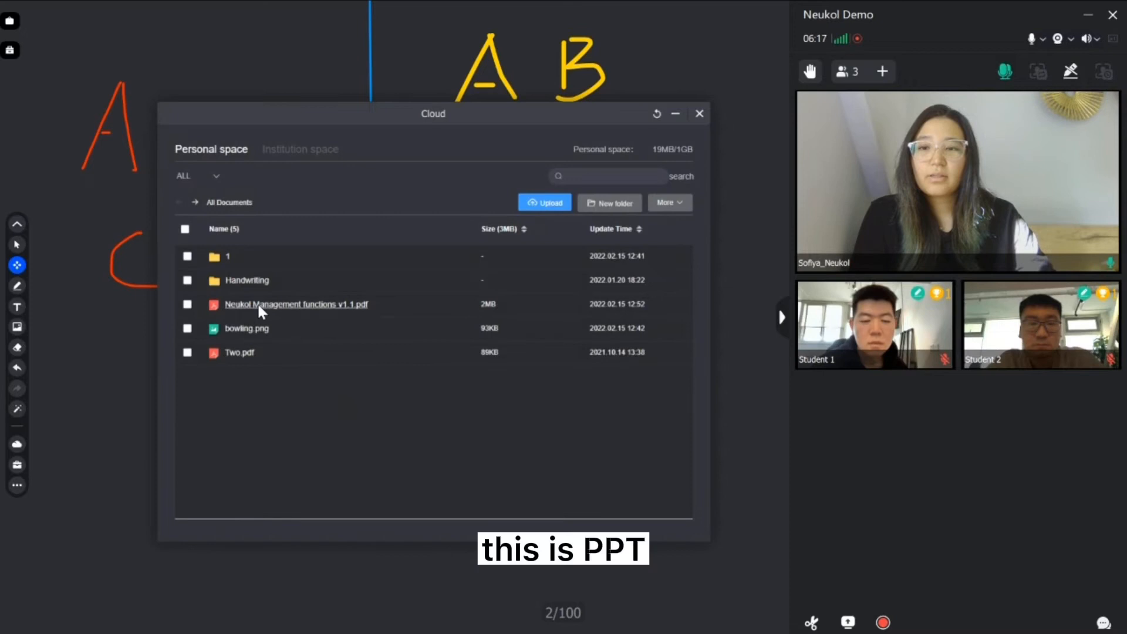
pyautogui.doubleClick(295, 304)
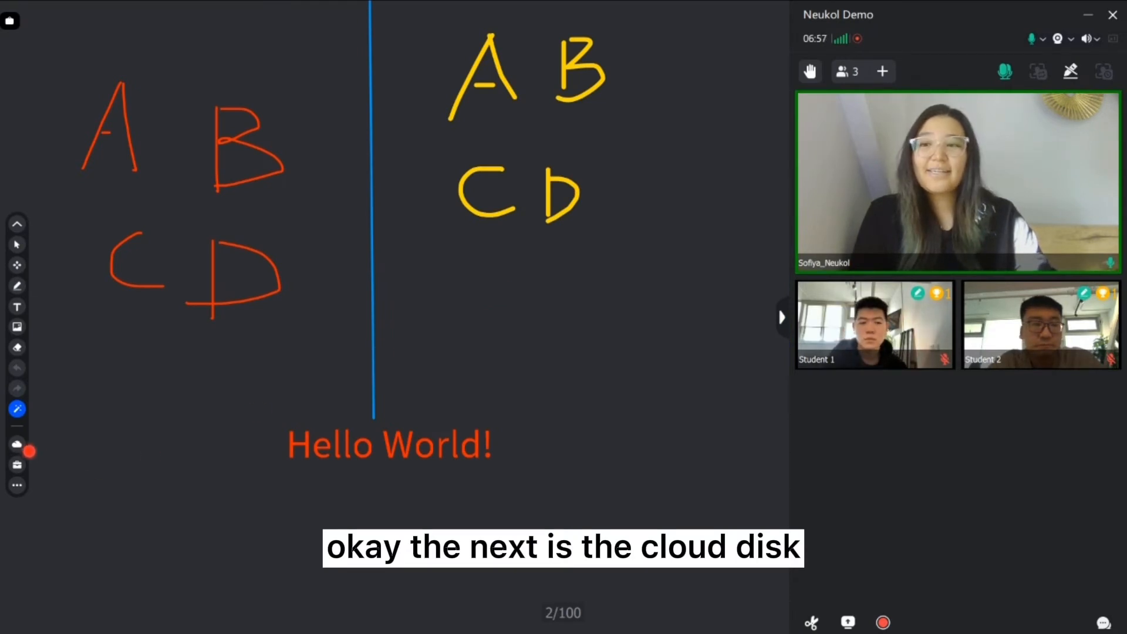
pyautogui.click(16, 444)
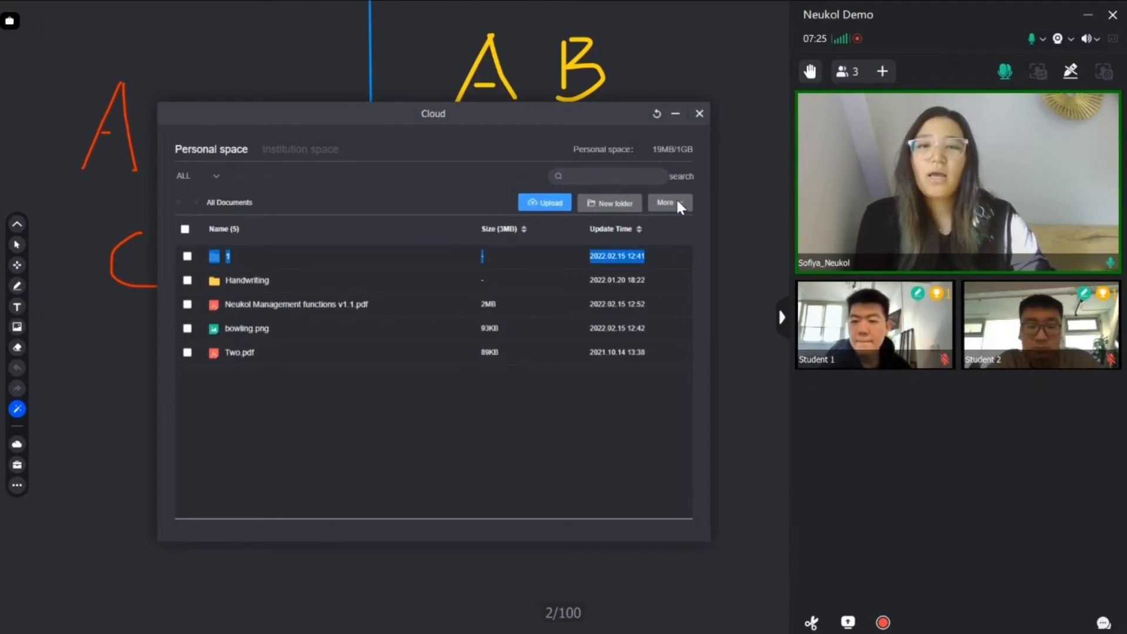
pyautogui.click(666, 202)
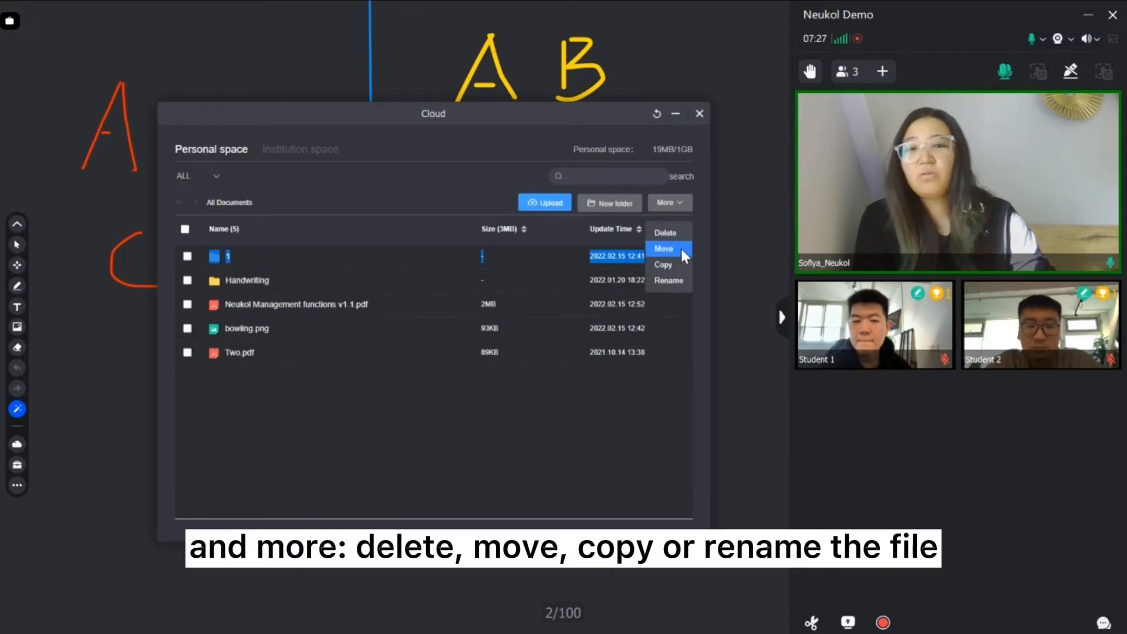
pyautogui.moveTo(668, 281)
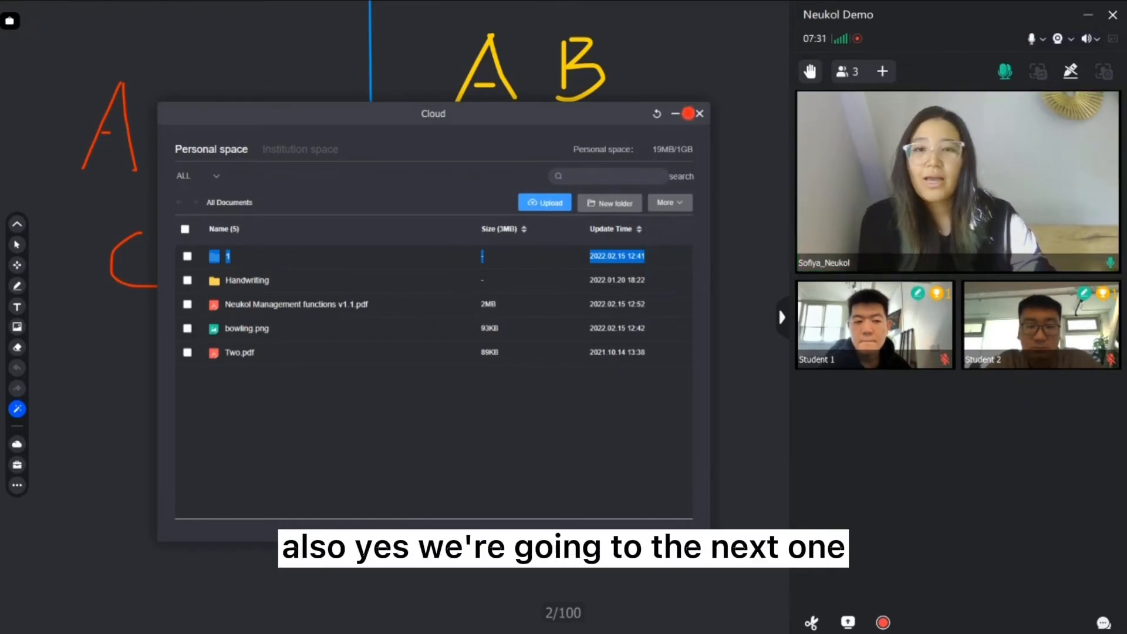
pyautogui.click(699, 114)
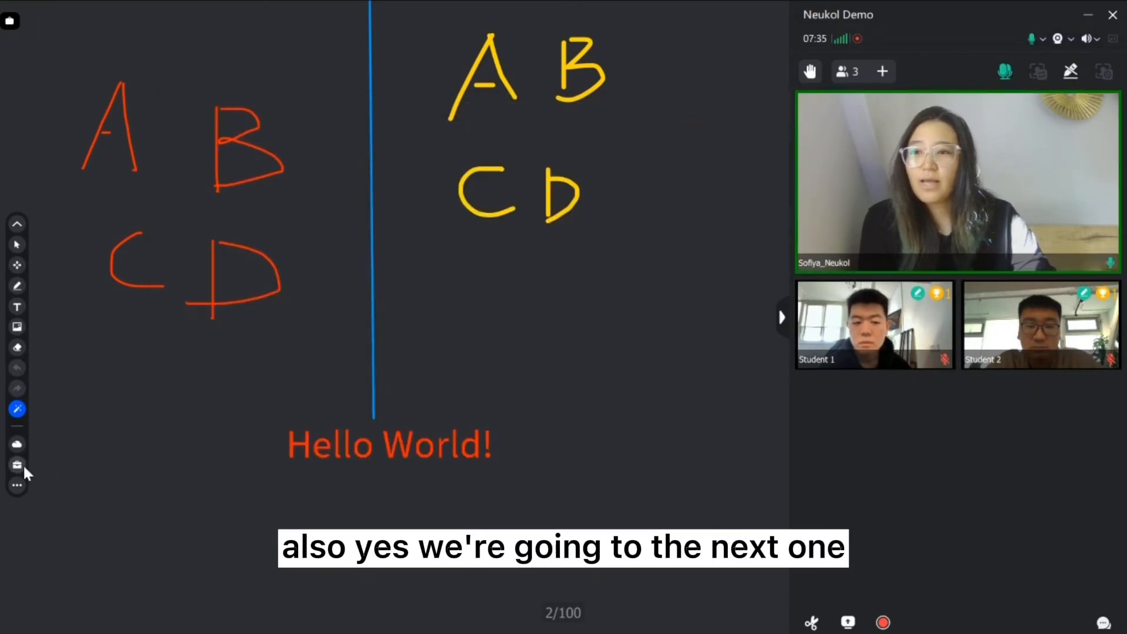
# - Start a Quiz from the teaching toolbox over the sports choice-question slide
pyautogui.click(17, 465)
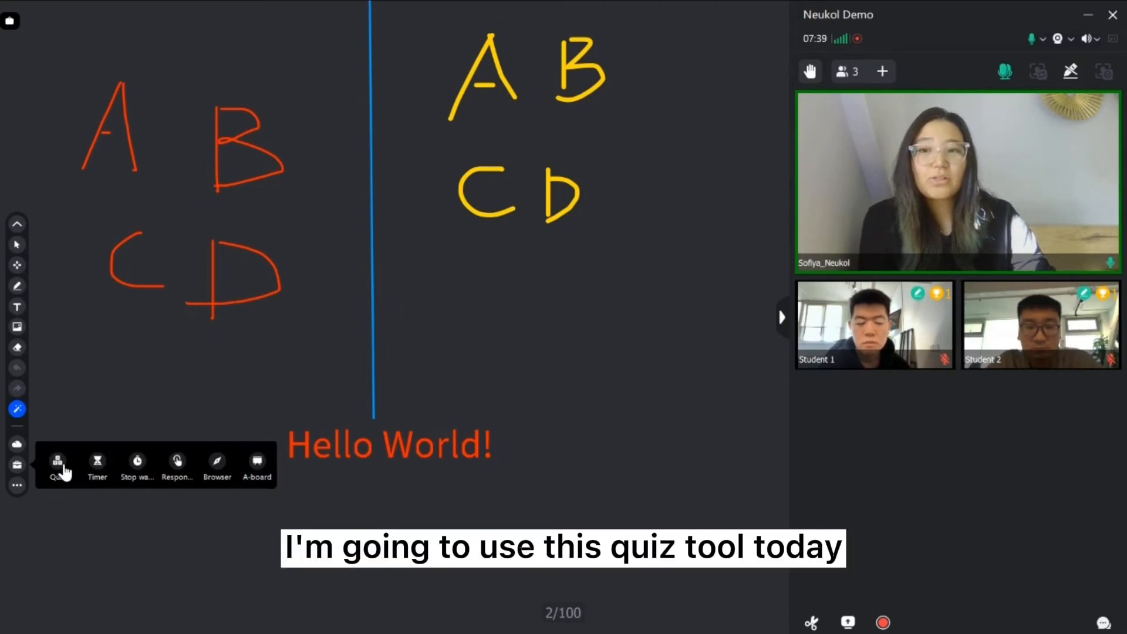
pyautogui.click(57, 462)
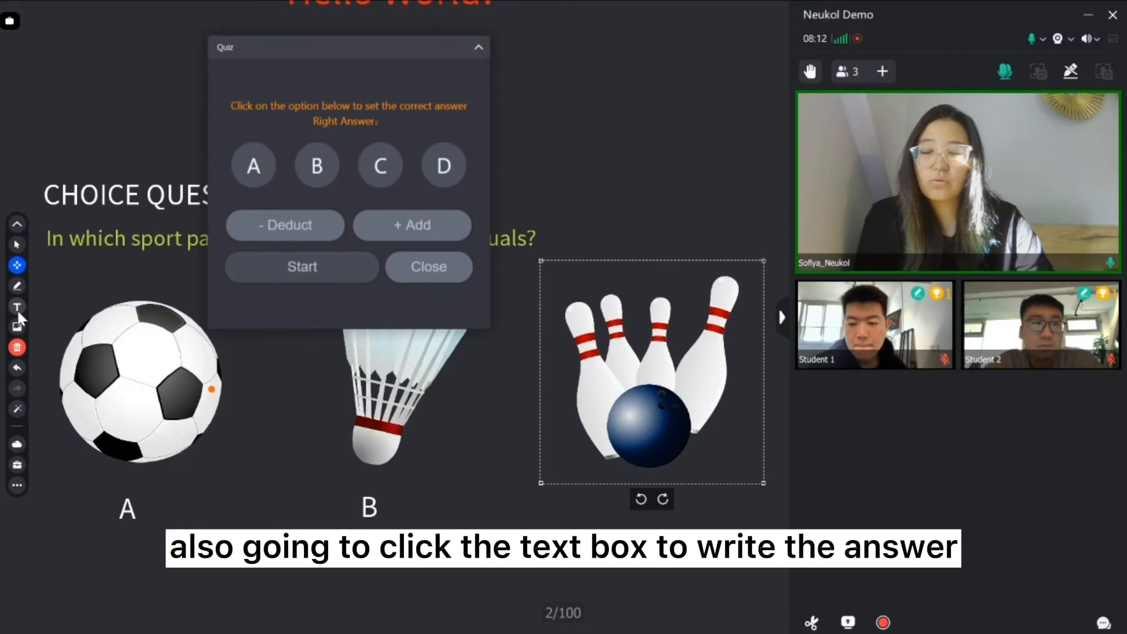
# - Label the bowling picture C, trim the quiz to options A–C and mark C correct
pyautogui.click(18, 307)
pyautogui.write('C')
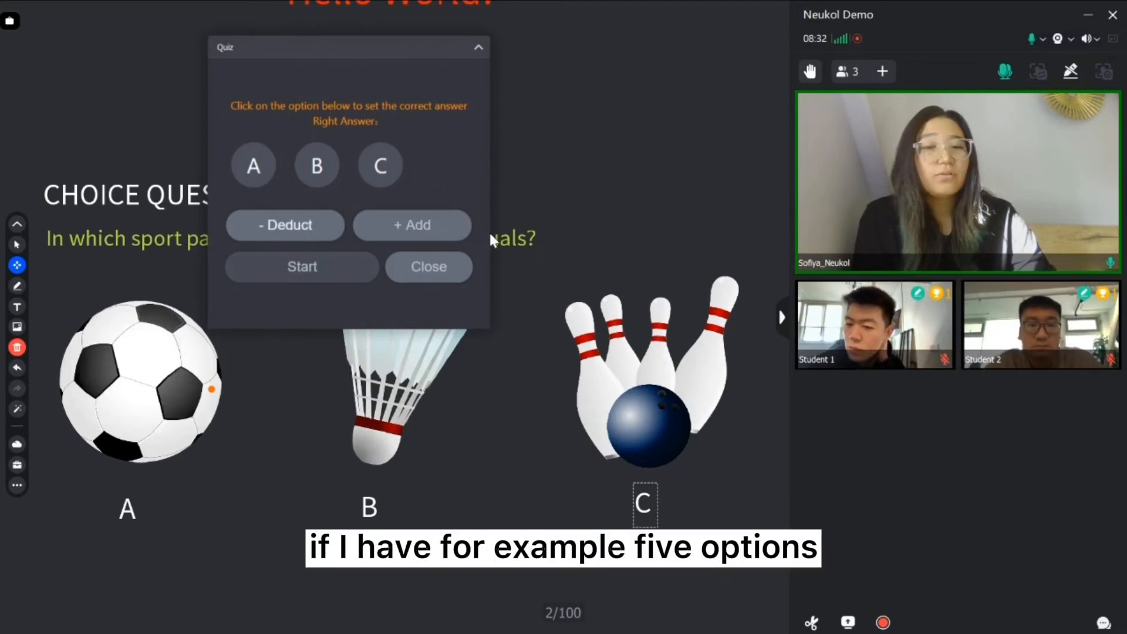
pyautogui.click(412, 225)
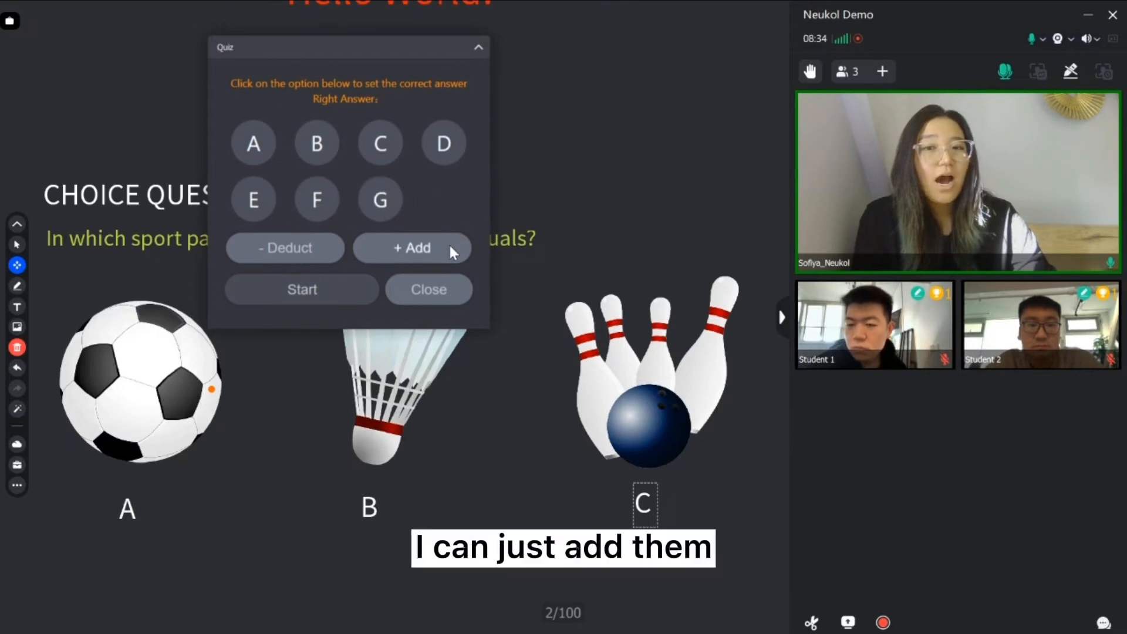
pyautogui.click(411, 248)
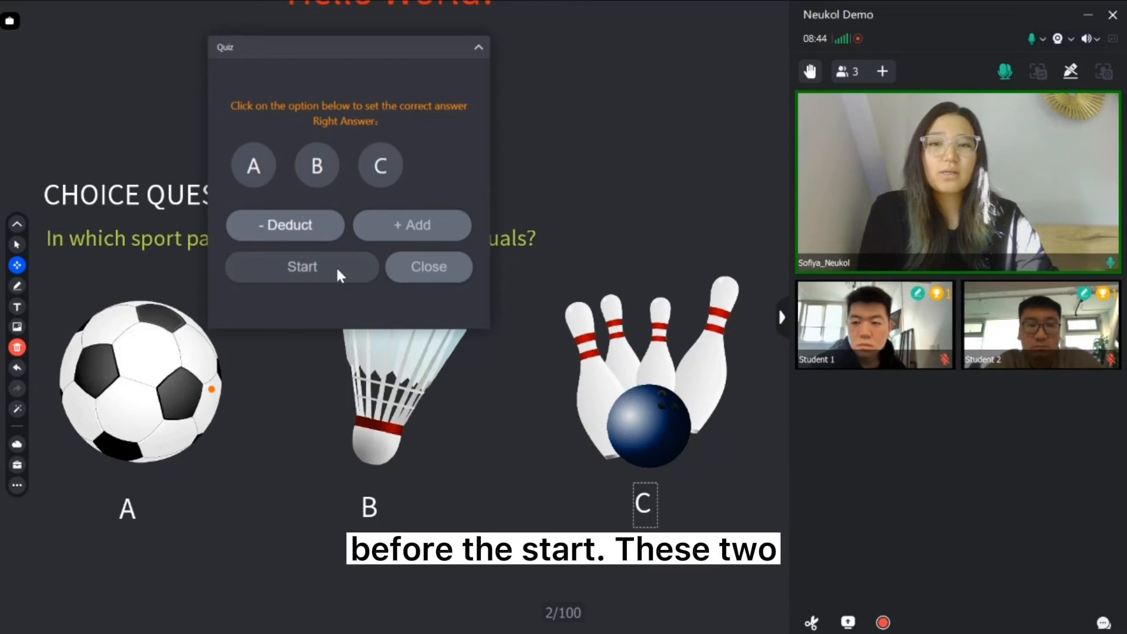
pyautogui.moveTo(373, 99)
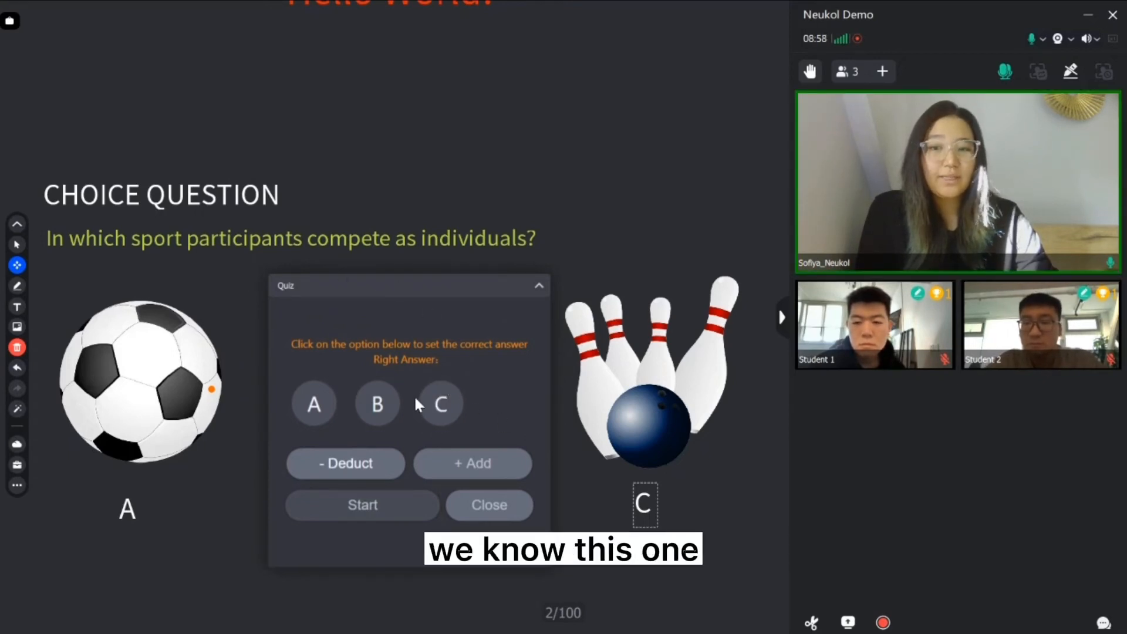
pyautogui.click(440, 403)
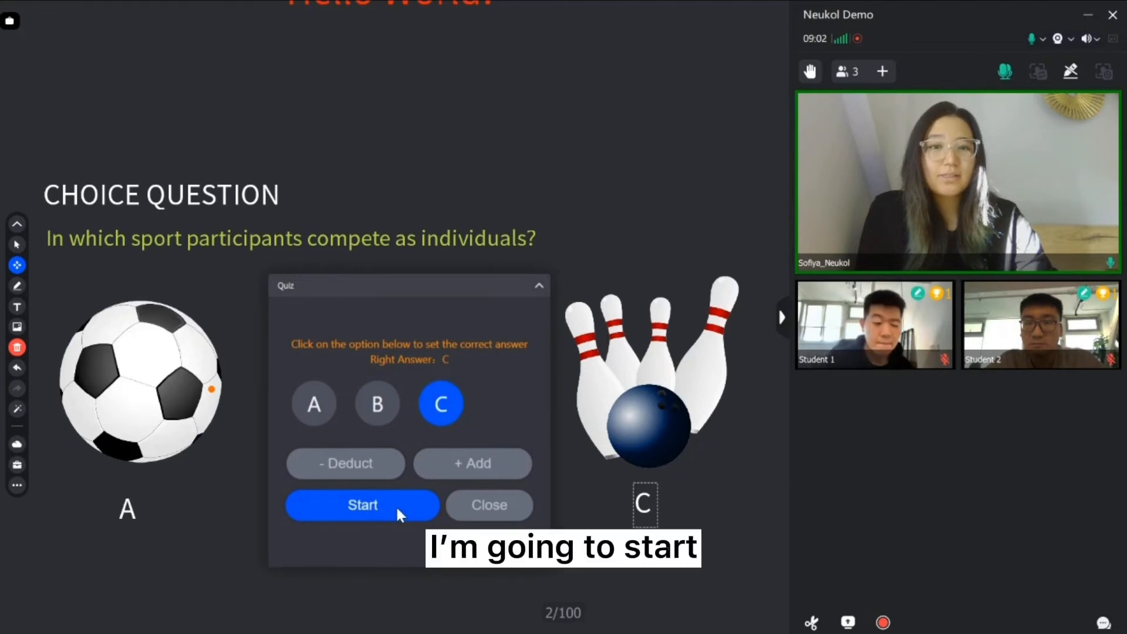
# - Start the quiz, view each student's answer in Detail at 50% accuracy, then end and close it
pyautogui.click(362, 504)
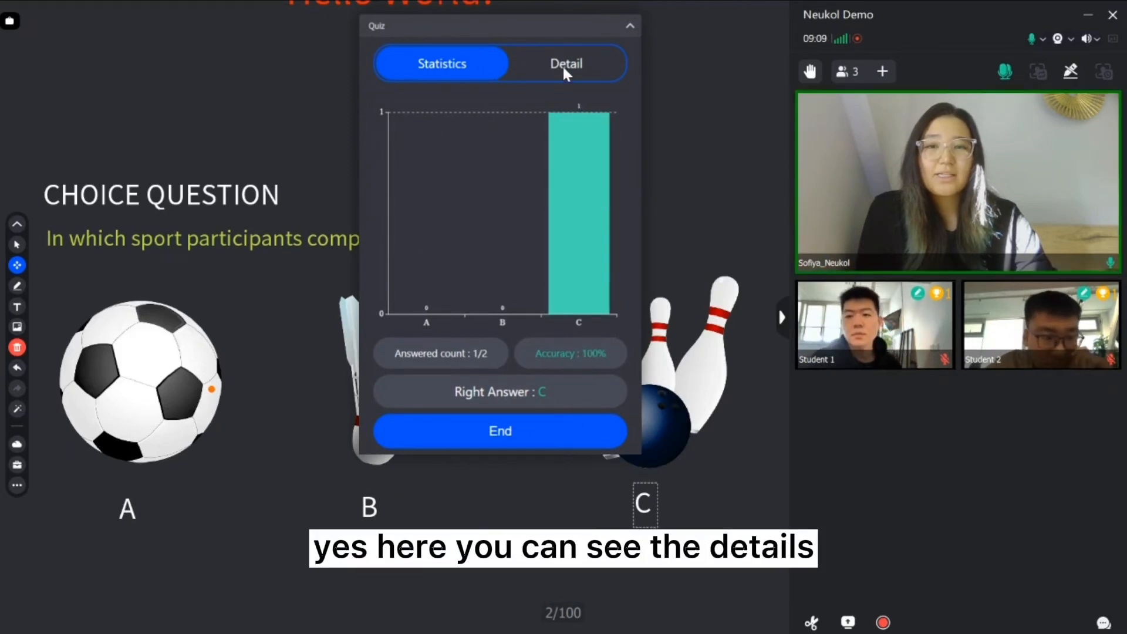
pyautogui.click(566, 63)
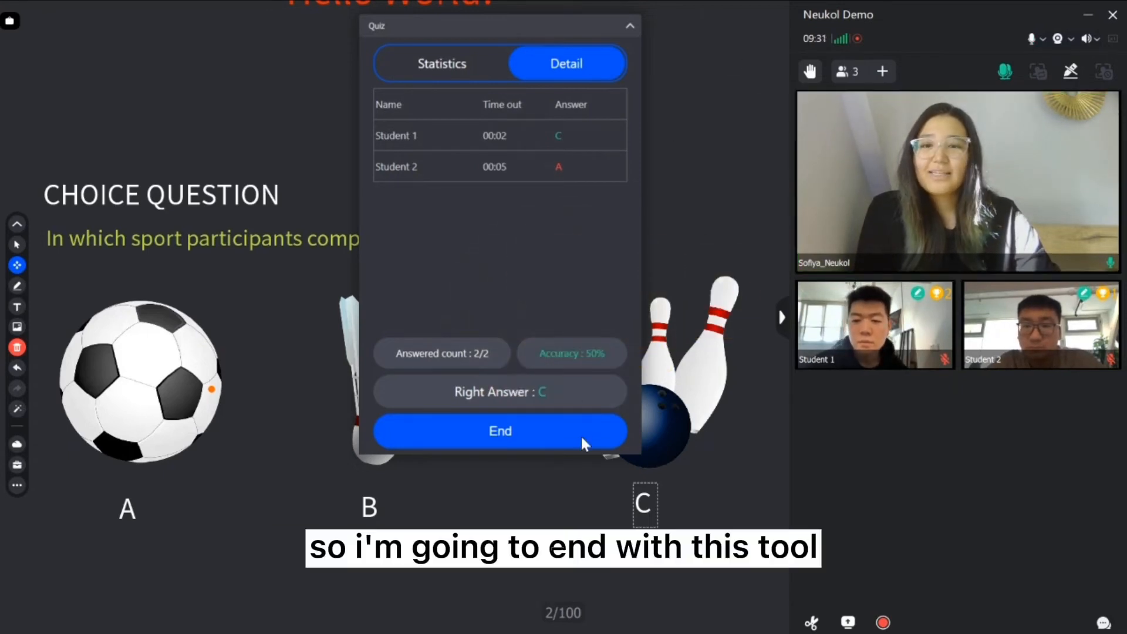
pyautogui.click(501, 431)
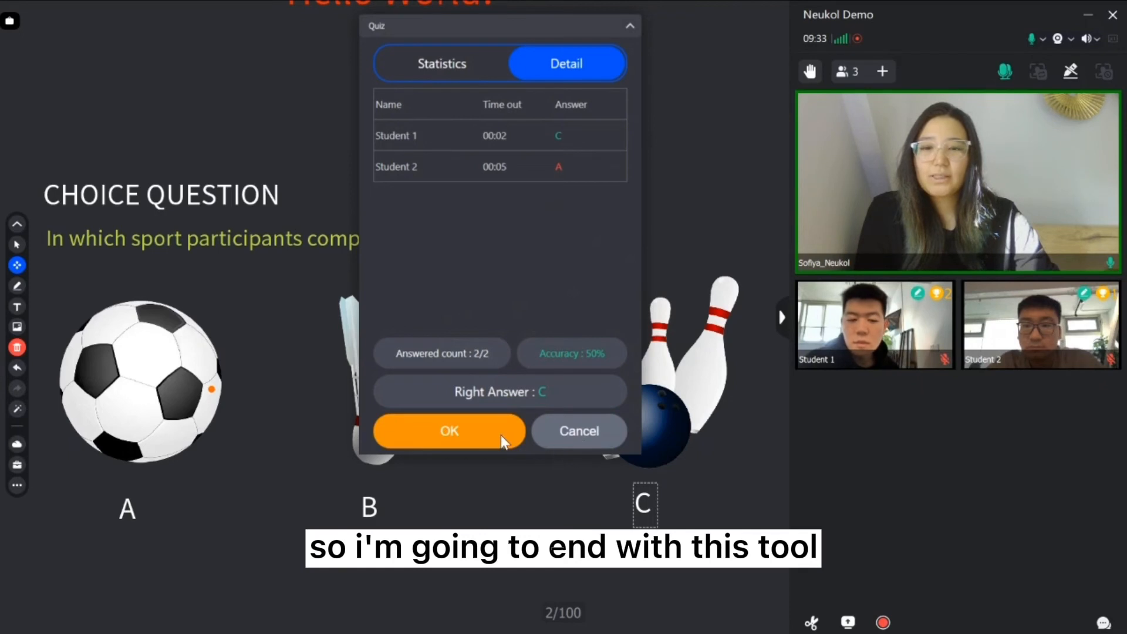
pyautogui.click(449, 431)
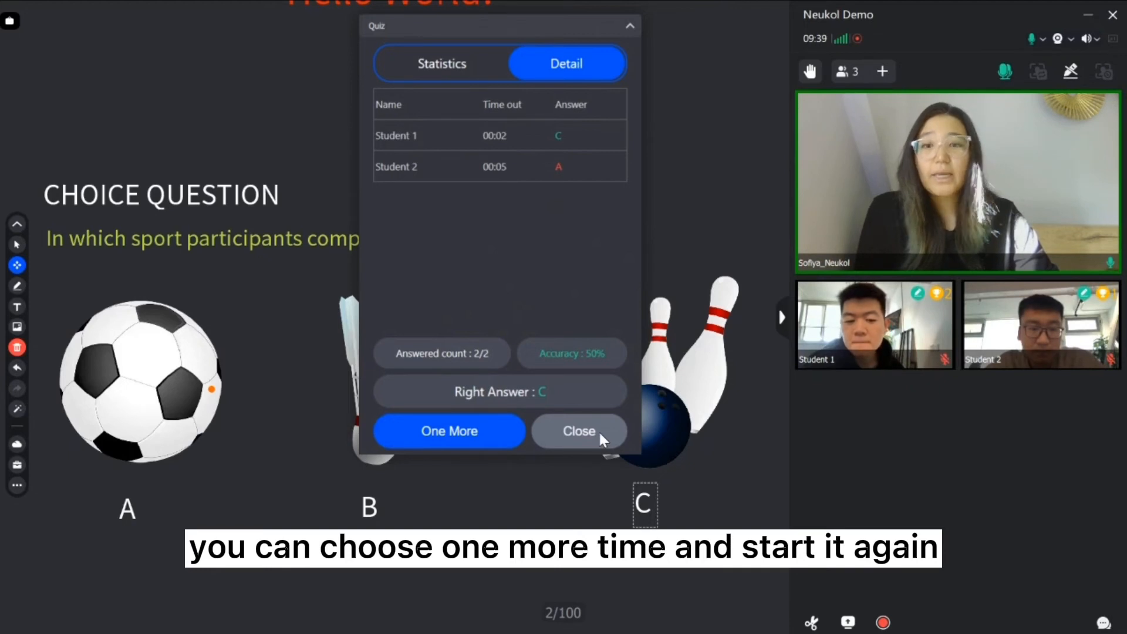
pyautogui.click(579, 431)
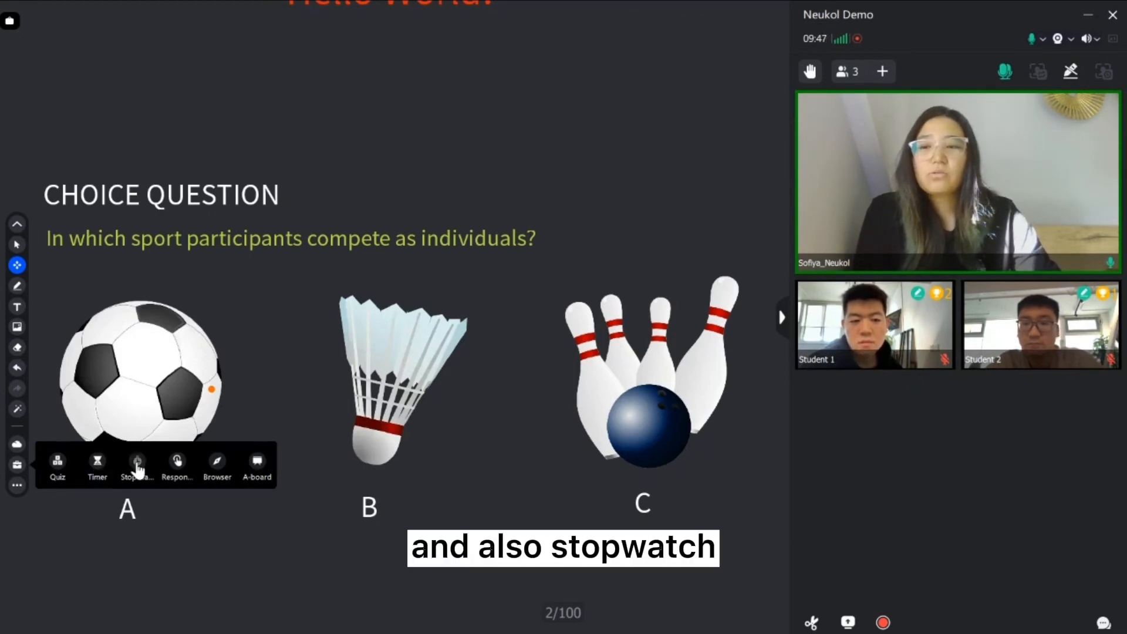
pyautogui.click(135, 464)
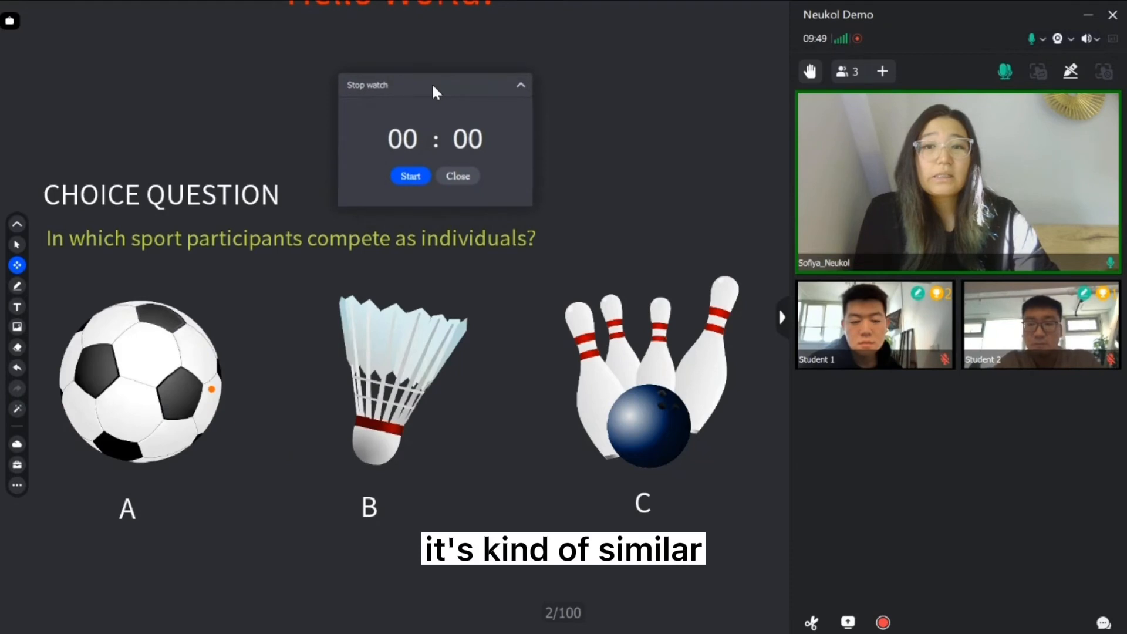
pyautogui.click(410, 175)
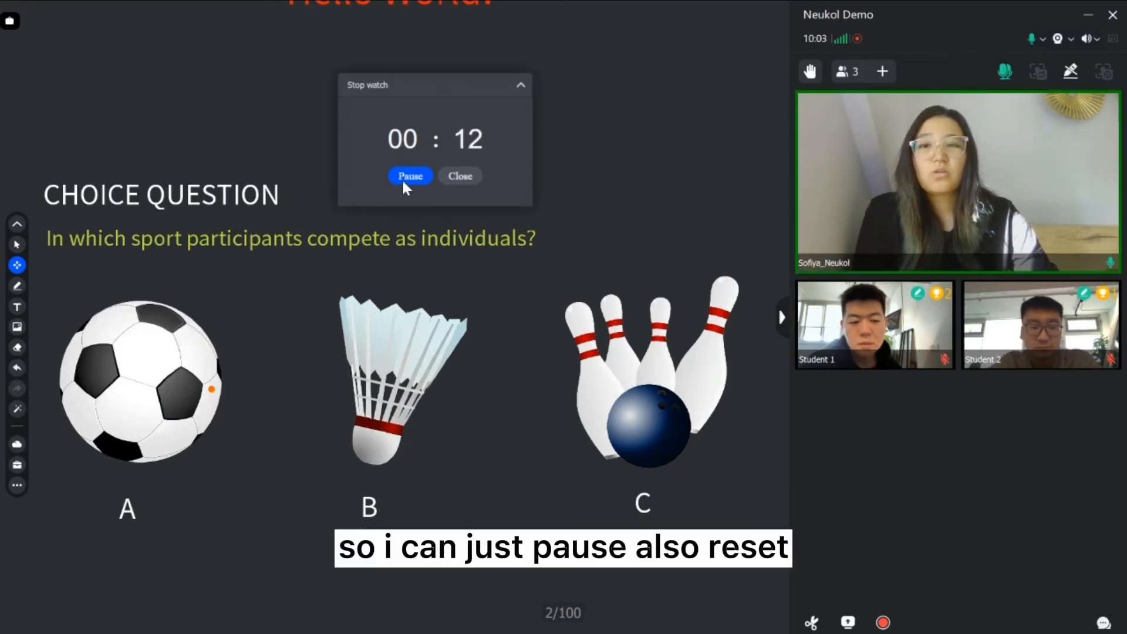
pyautogui.click(410, 176)
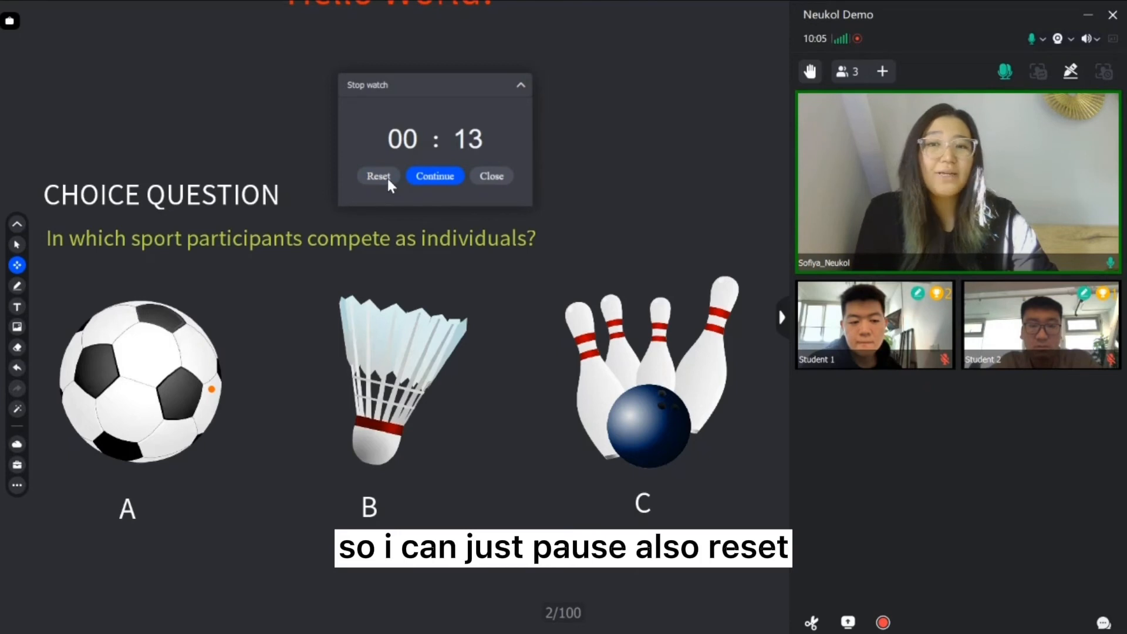
pyautogui.click(435, 175)
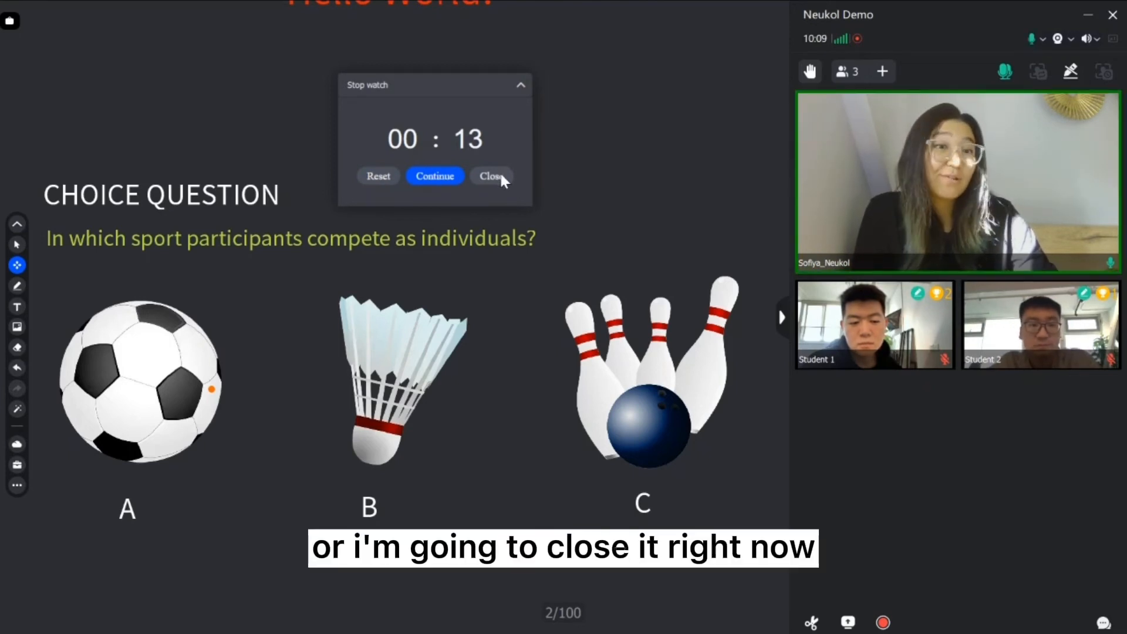
pyautogui.click(492, 175)
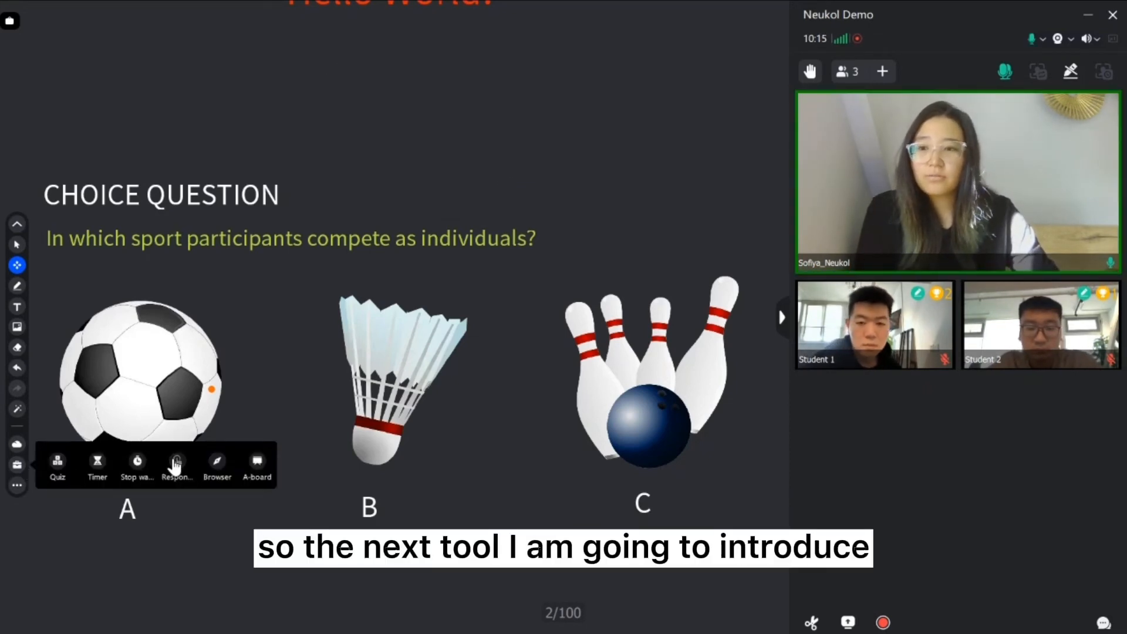
# - Run a one-answer Responder round, award Student 2 the trophy for answering first, then close it
pyautogui.click(177, 466)
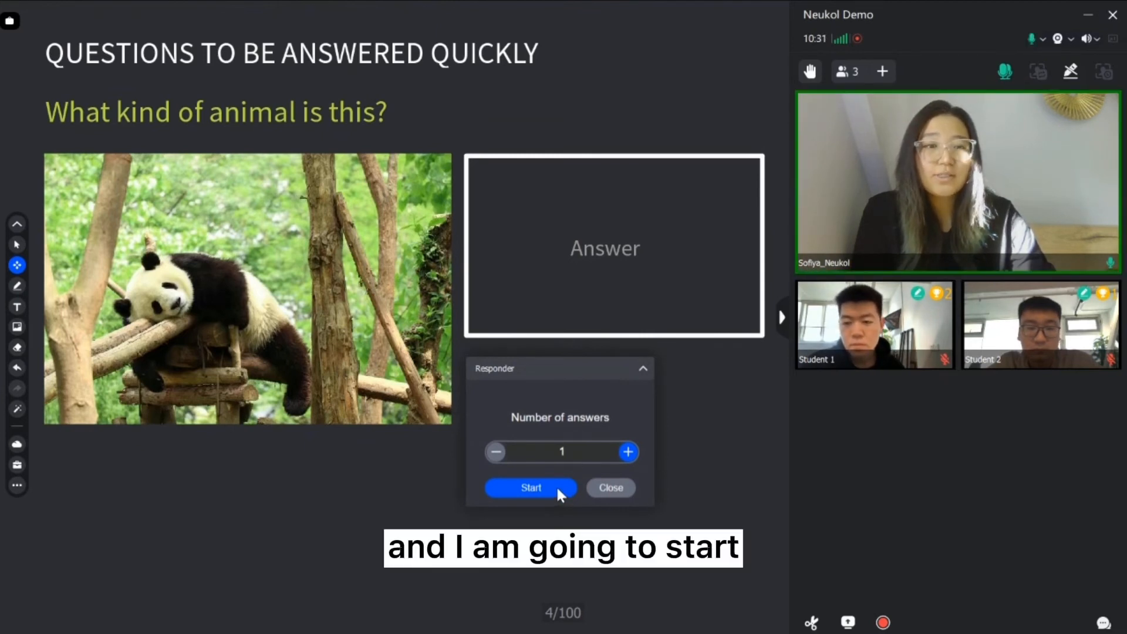
pyautogui.click(530, 488)
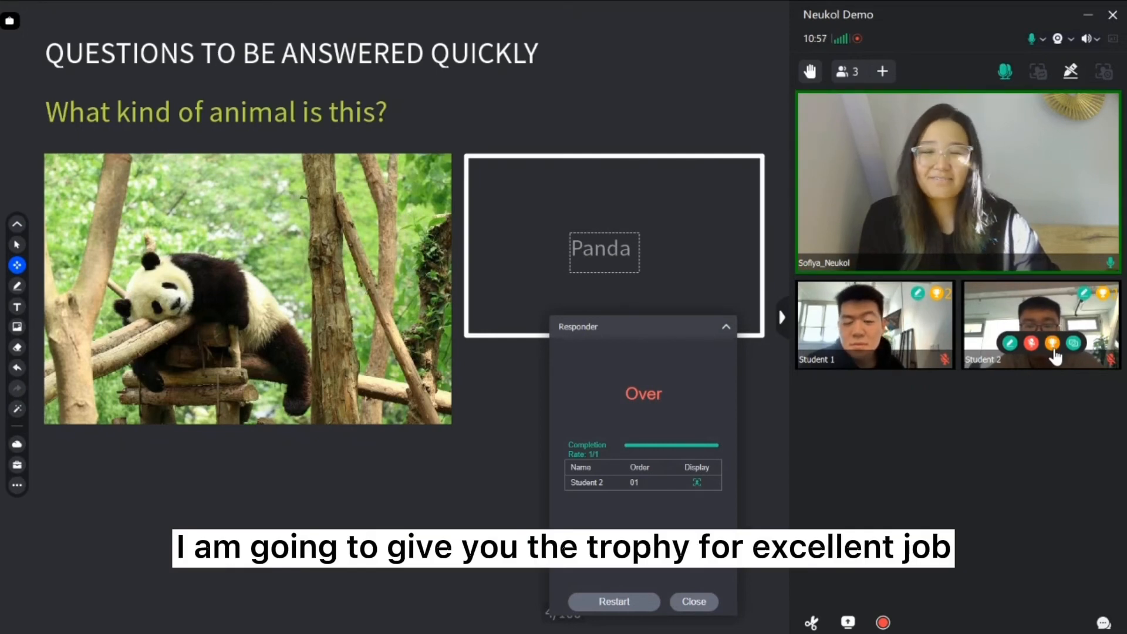
pyautogui.click(1054, 343)
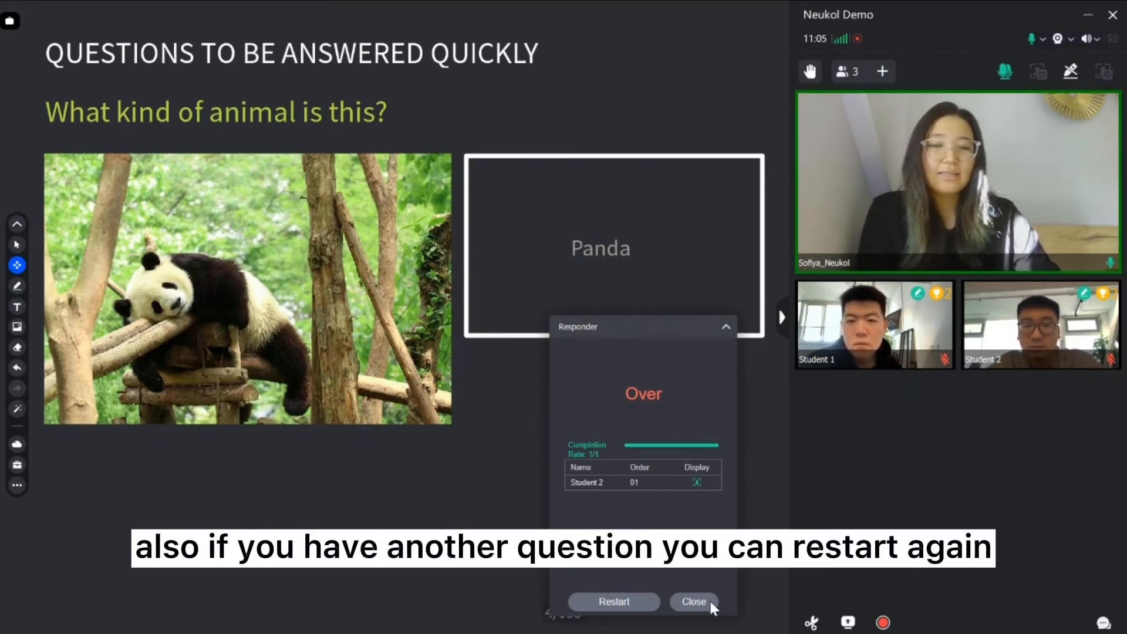
pyautogui.click(613, 601)
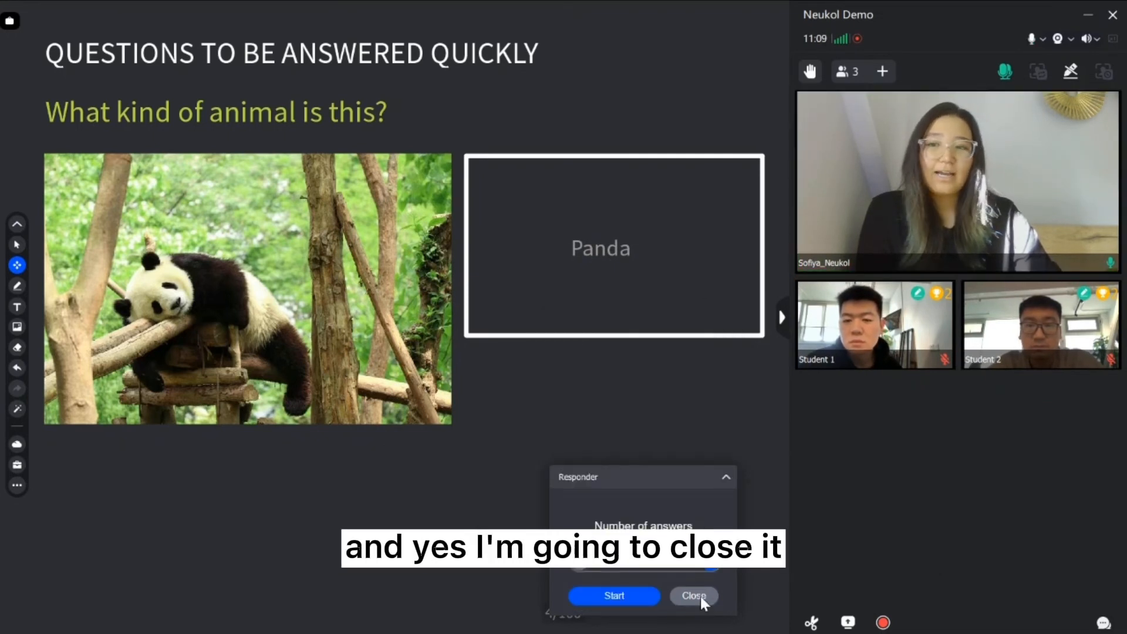
pyautogui.click(693, 595)
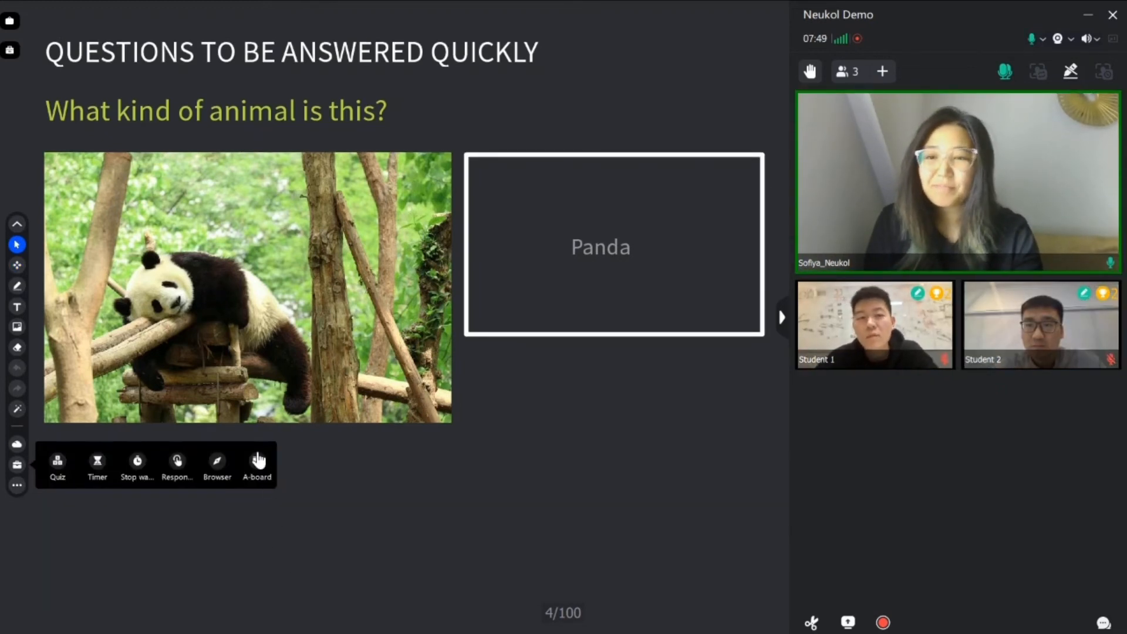
# - Create an A-board with typed text A B C D and send it to the students
pyautogui.click(258, 464)
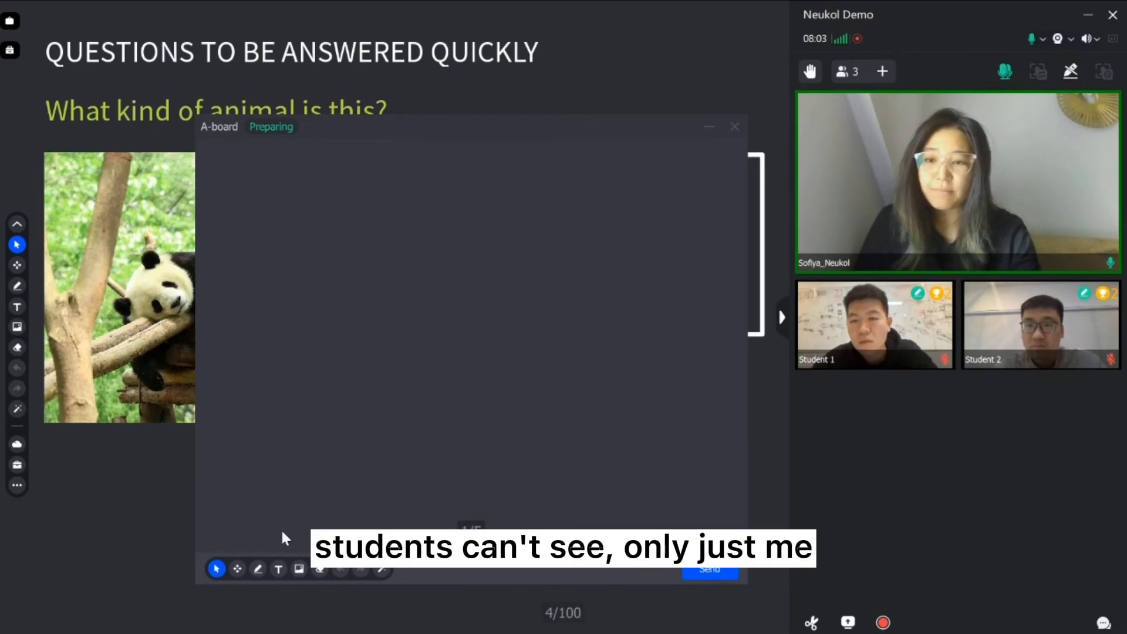
pyautogui.click(279, 568)
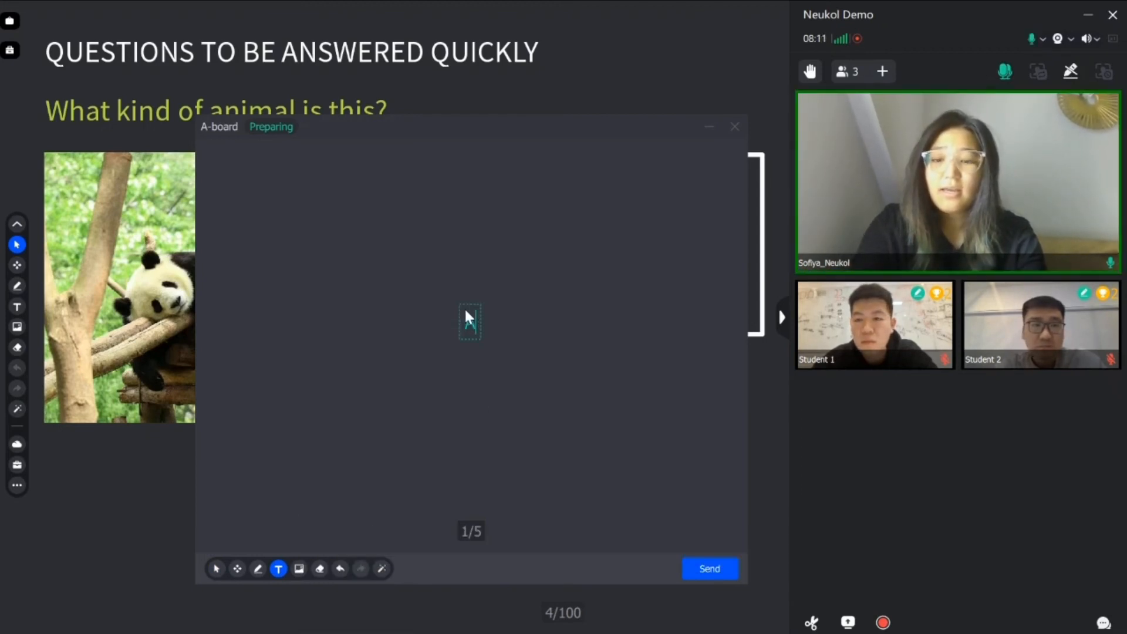
pyautogui.write('ABC')
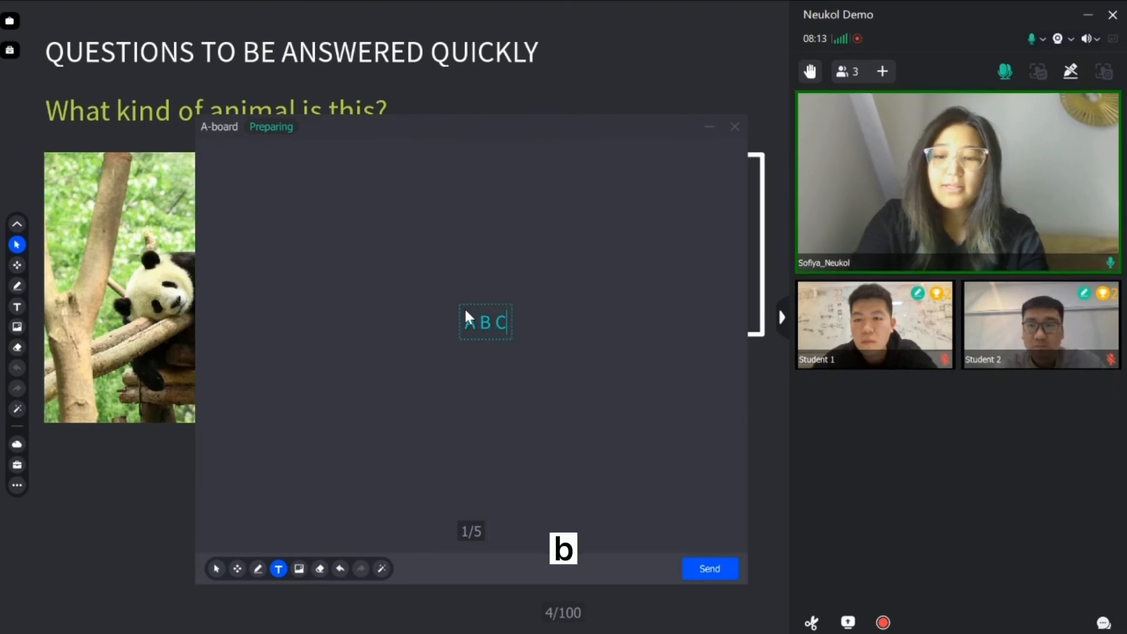
pyautogui.write('D')
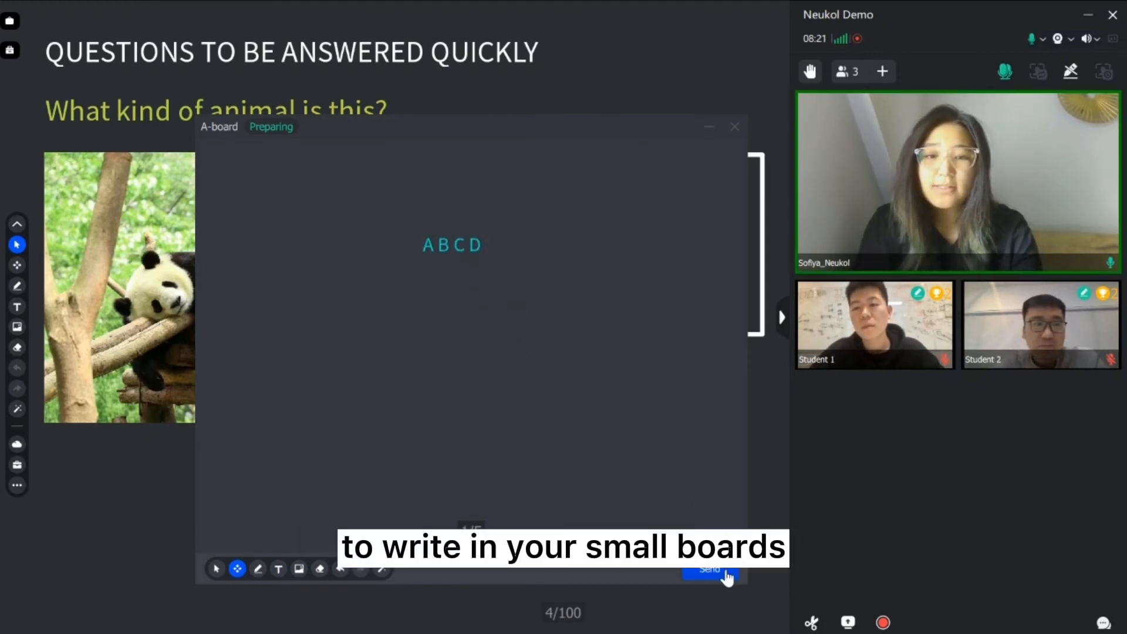
pyautogui.click(709, 568)
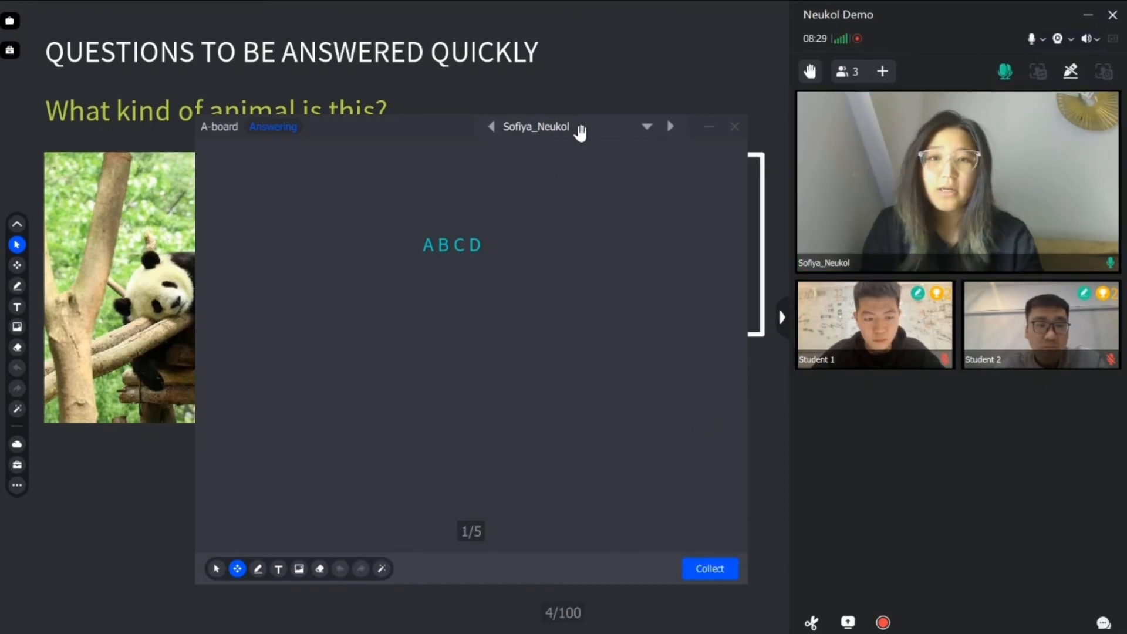
# - Switch between Student 1's and Student 2's boards to review their handwritten A B C D answers
pyautogui.click(671, 126)
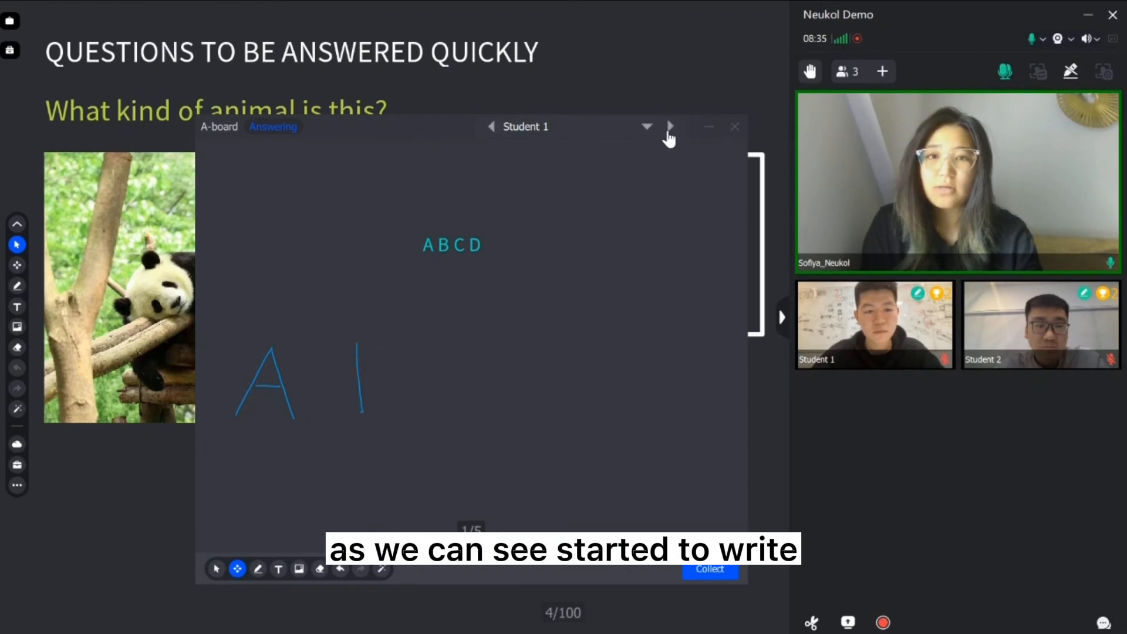
pyautogui.click(668, 127)
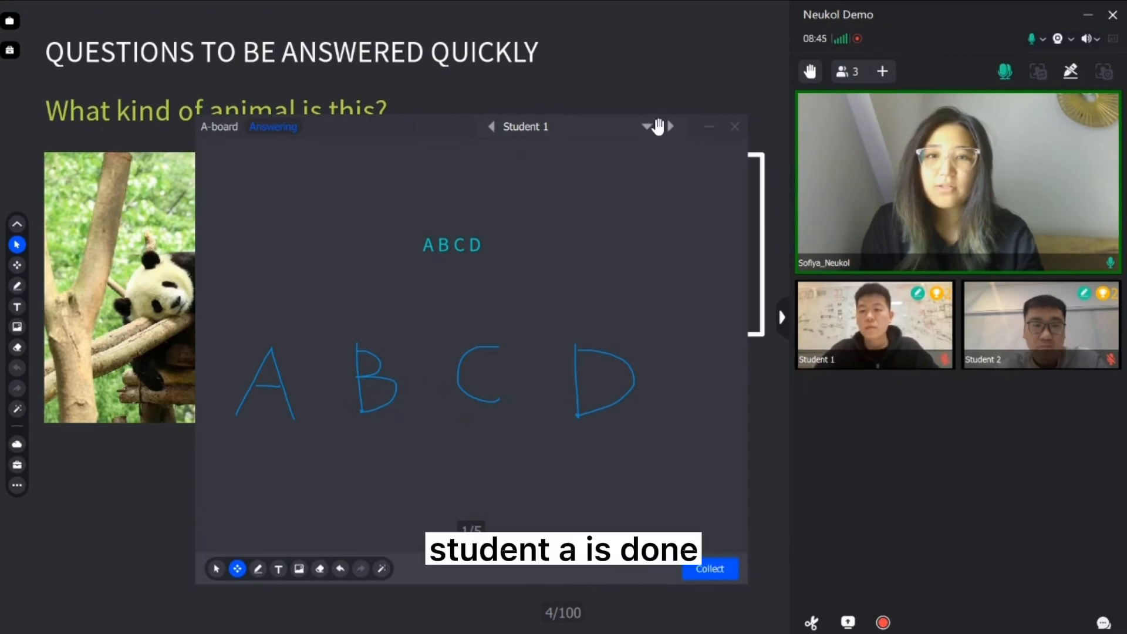
pyautogui.click(670, 126)
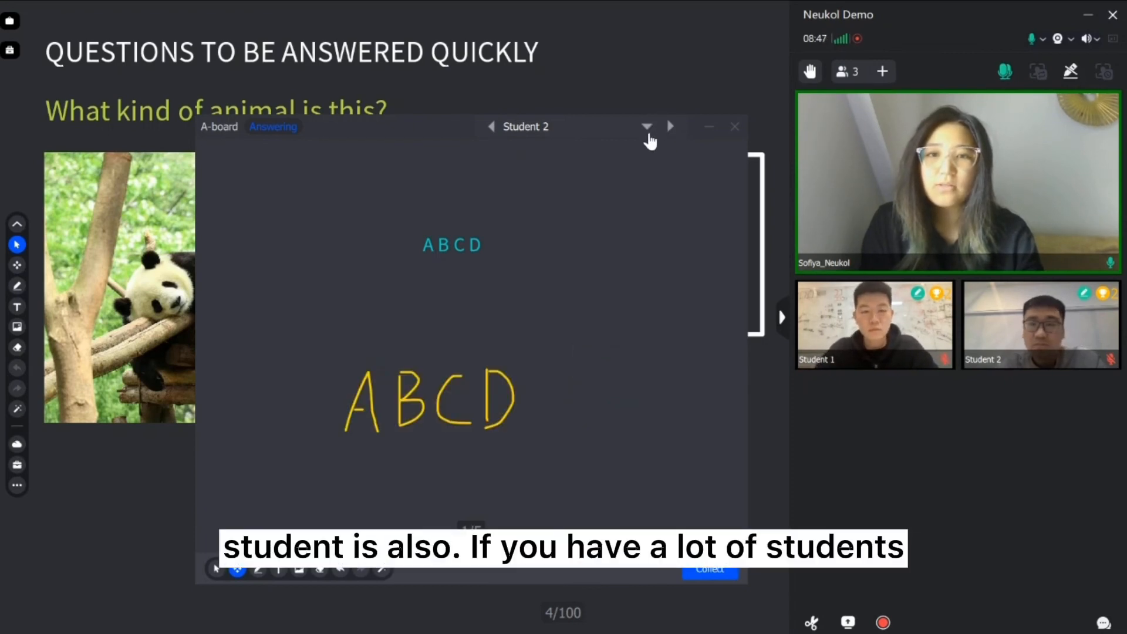
pyautogui.click(646, 127)
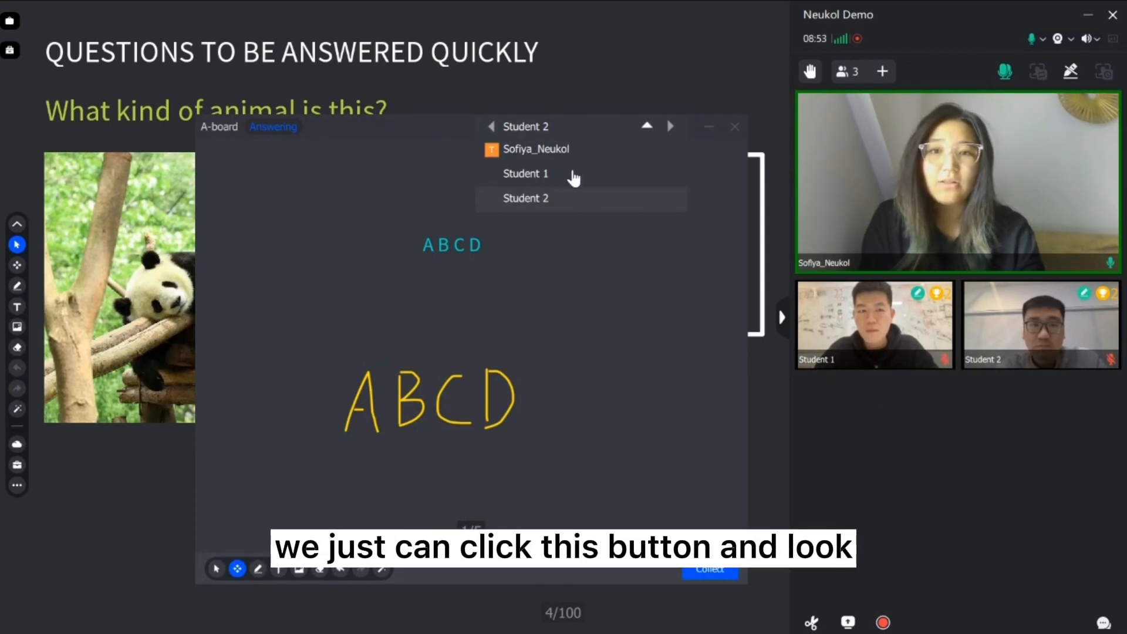
pyautogui.click(526, 174)
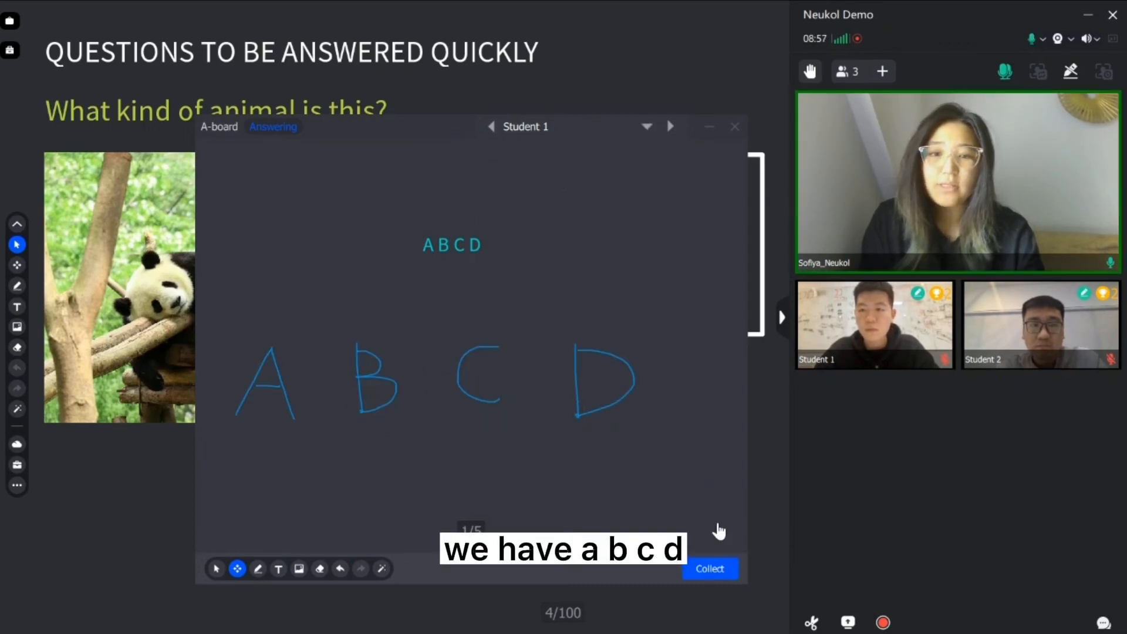
# - Collect the students' answer boards and close the A-board
pyautogui.click(709, 569)
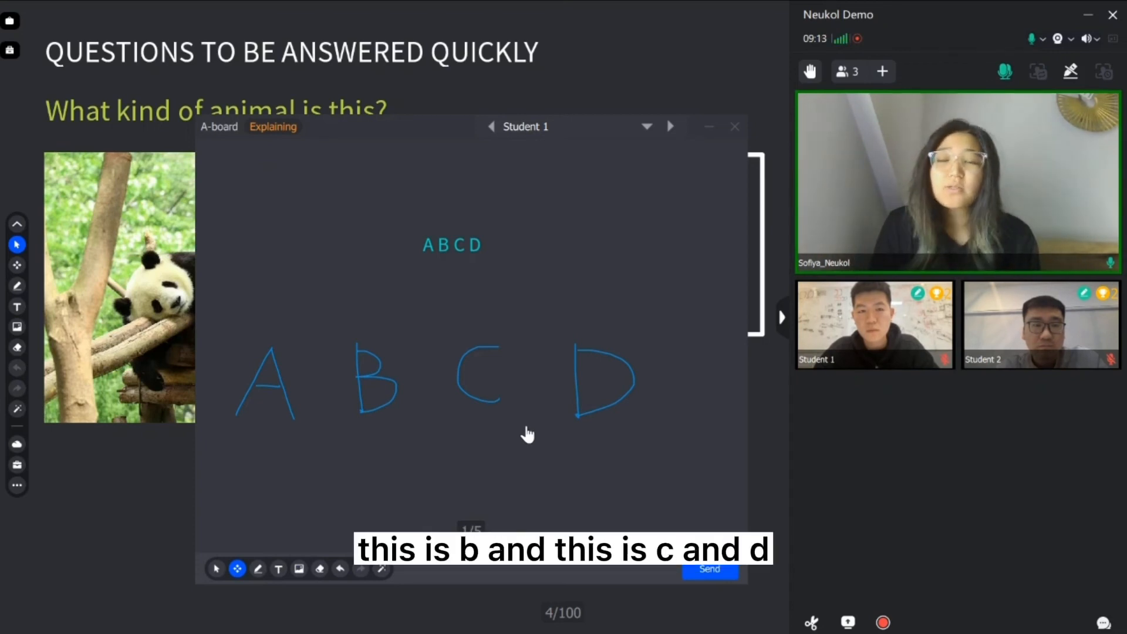
pyautogui.moveTo(532, 431)
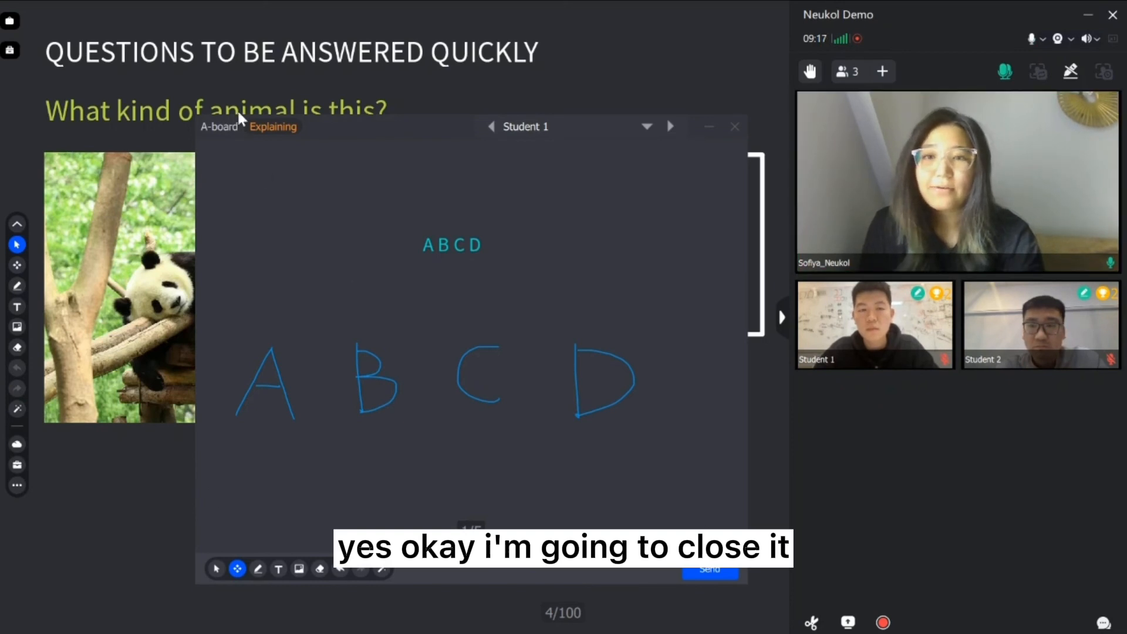
pyautogui.moveTo(736, 127)
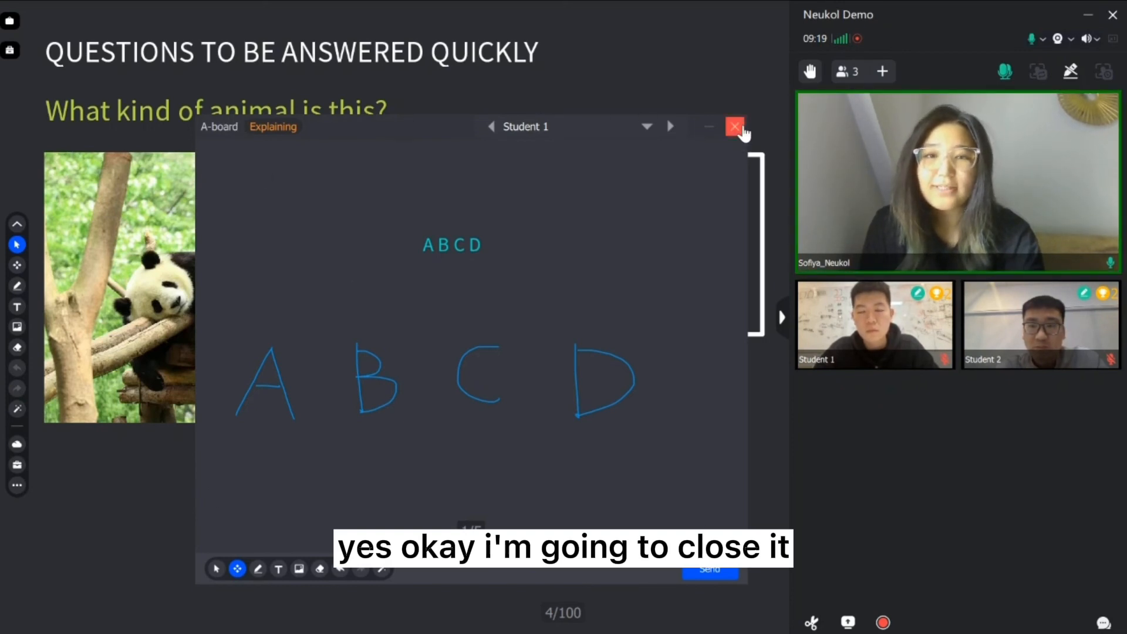
pyautogui.click(735, 127)
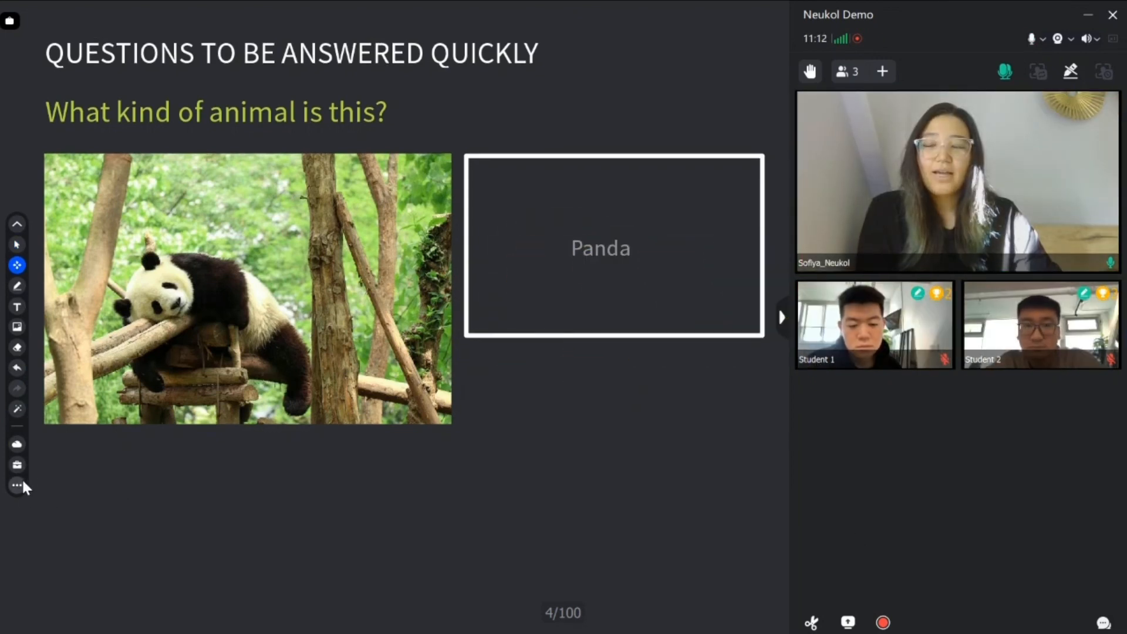
# - Show the More board options with Save and Open
pyautogui.click(16, 486)
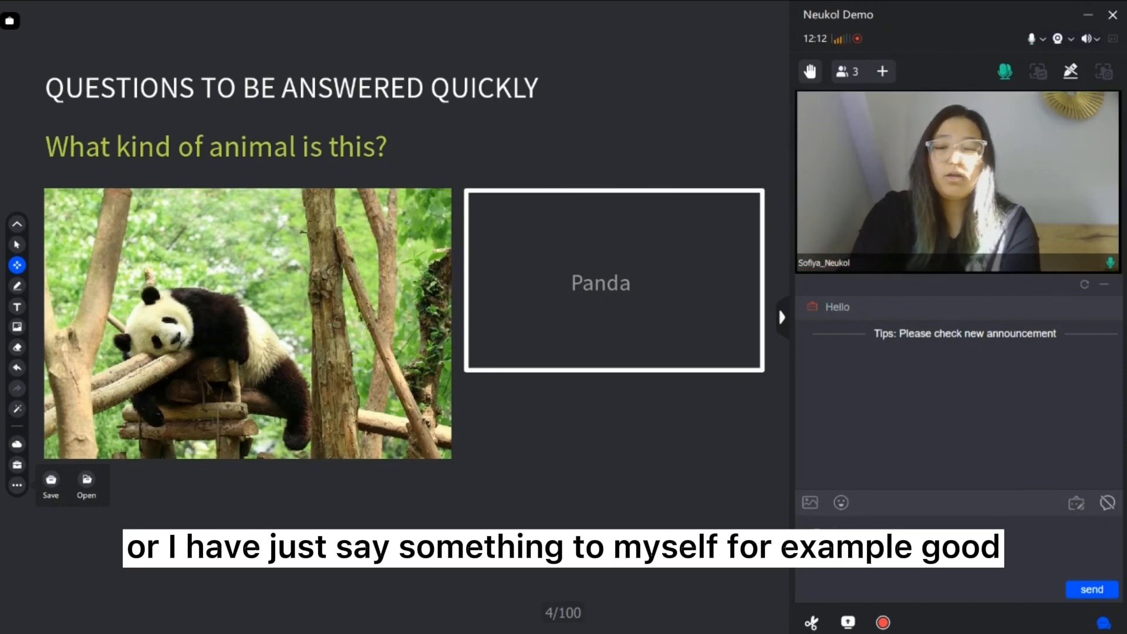
# - Send 'Good job guys' to the class chat and reposition the detached chat window
pyautogui.write('Good h')
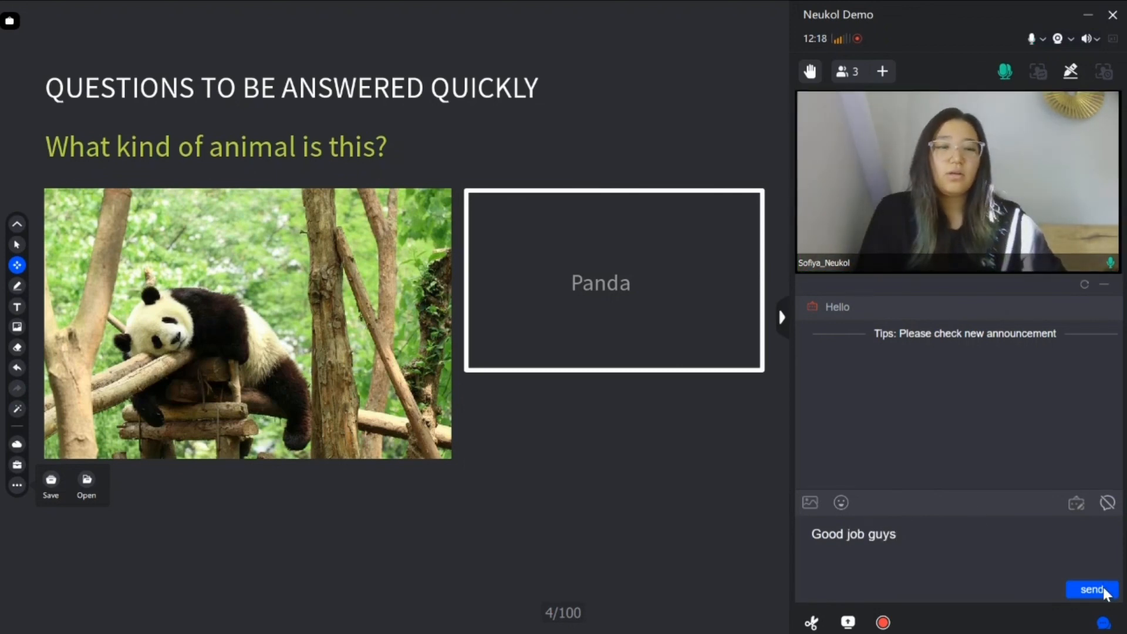
pyautogui.click(1093, 588)
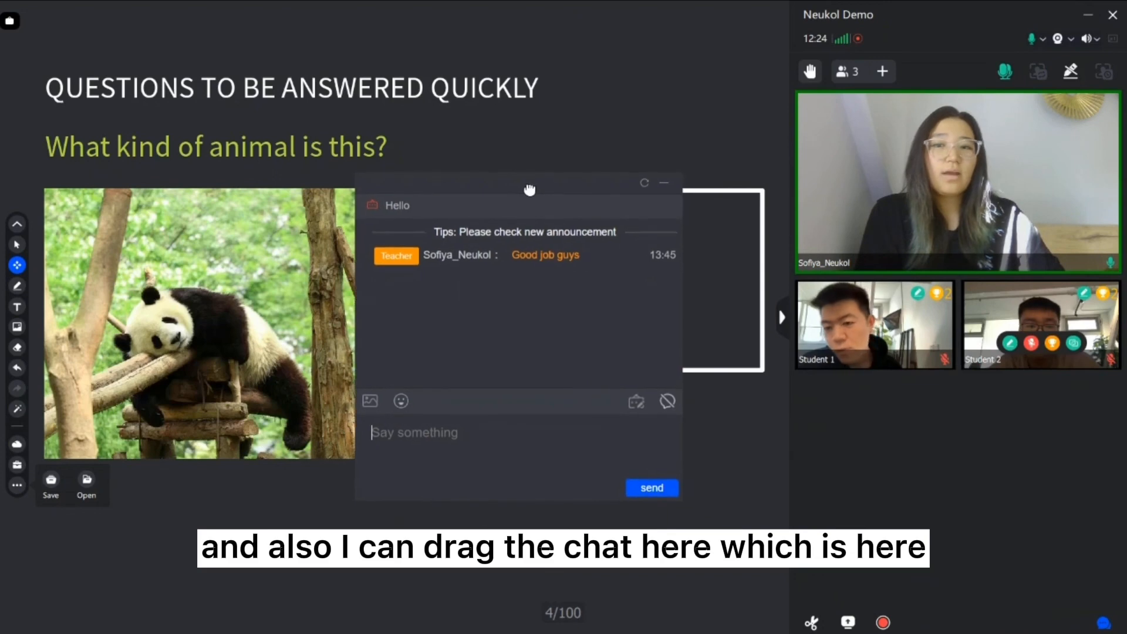
pyautogui.moveTo(530, 189); pyautogui.dragTo(880, 234)
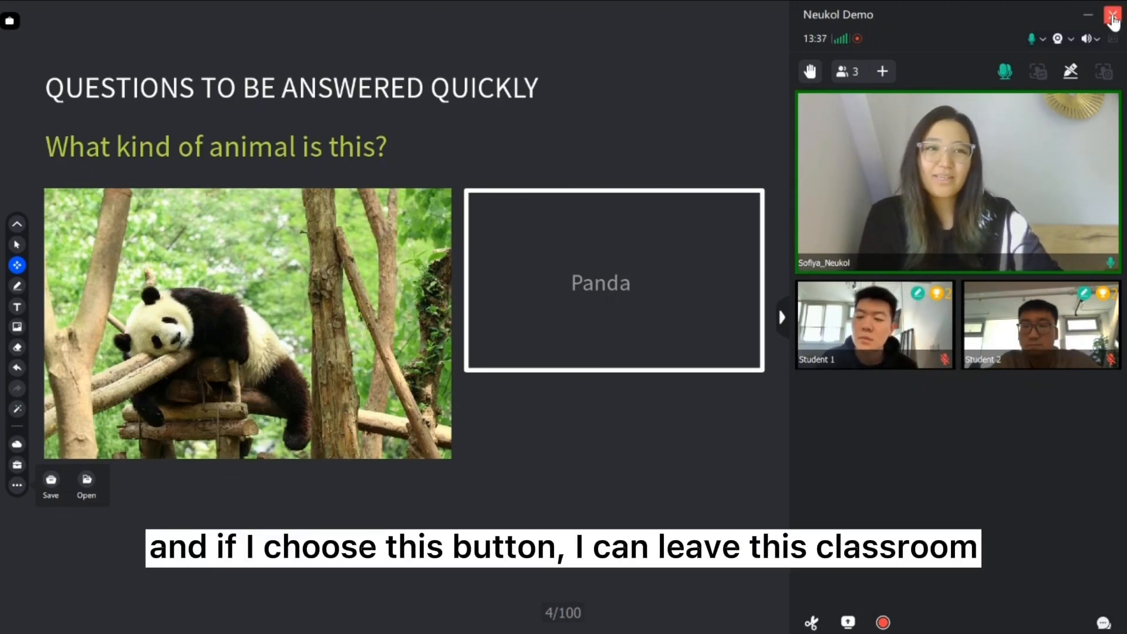
# - Close the Neukol window to bring up the 'Leaving the classroom?' confirmation
pyautogui.click(1113, 14)
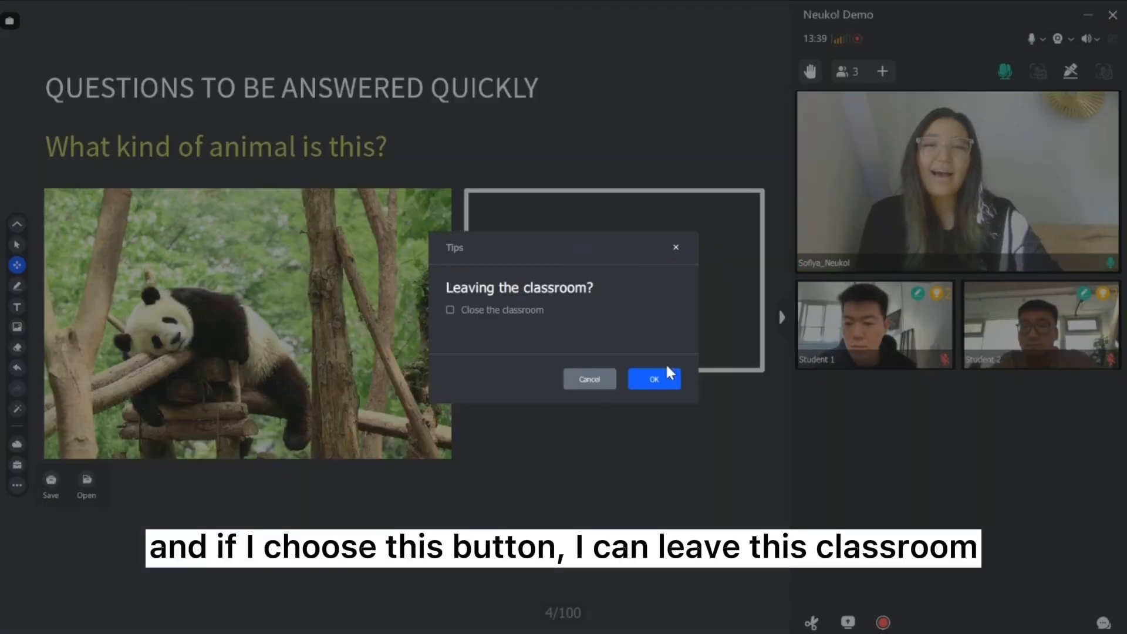